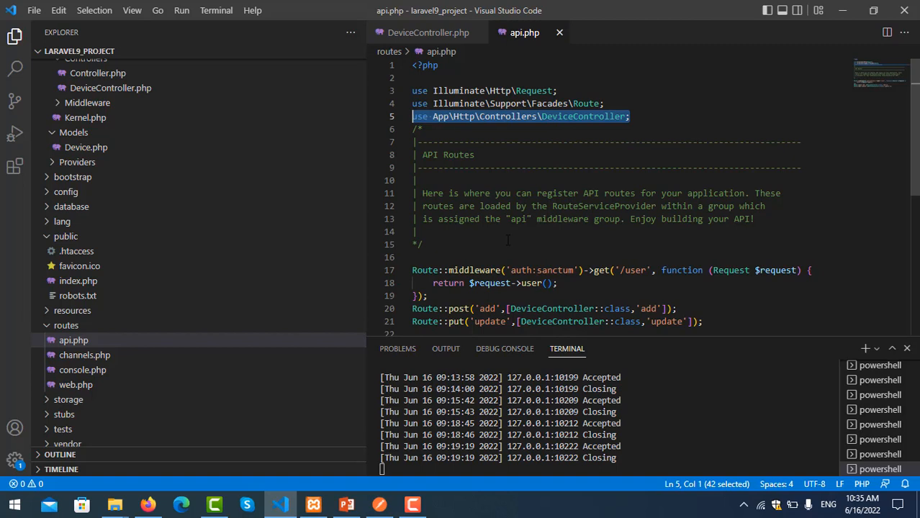
# Step: Review DeviceController.php and the Device model, highlighting the existing update function
pyautogui.click(424, 31)
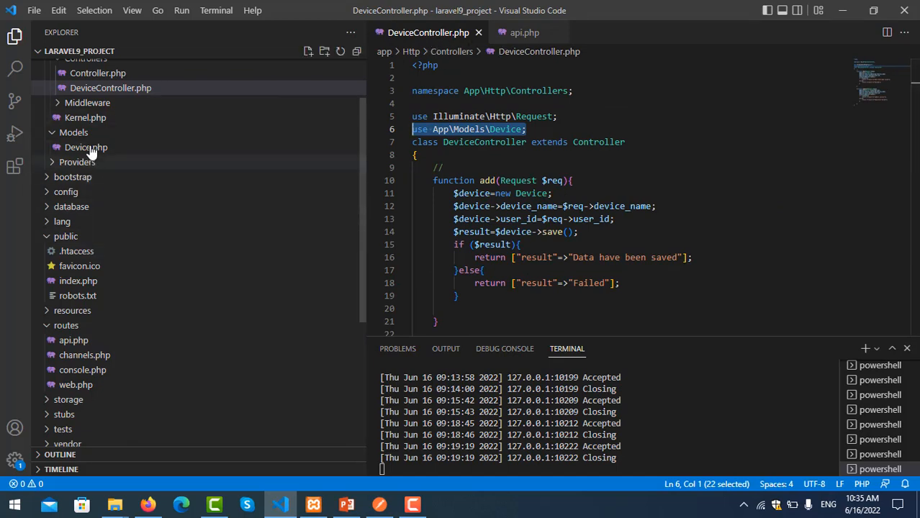
pyautogui.click(86, 146)
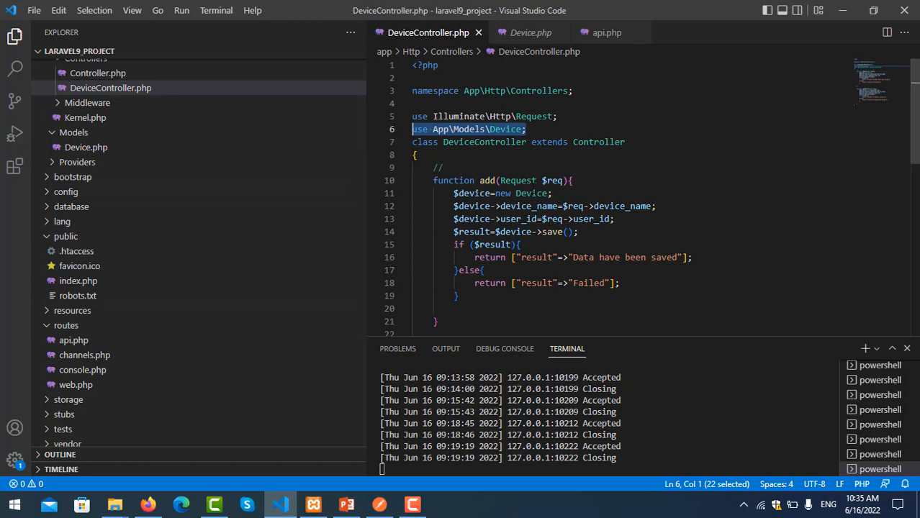
pyautogui.scroll(-3)
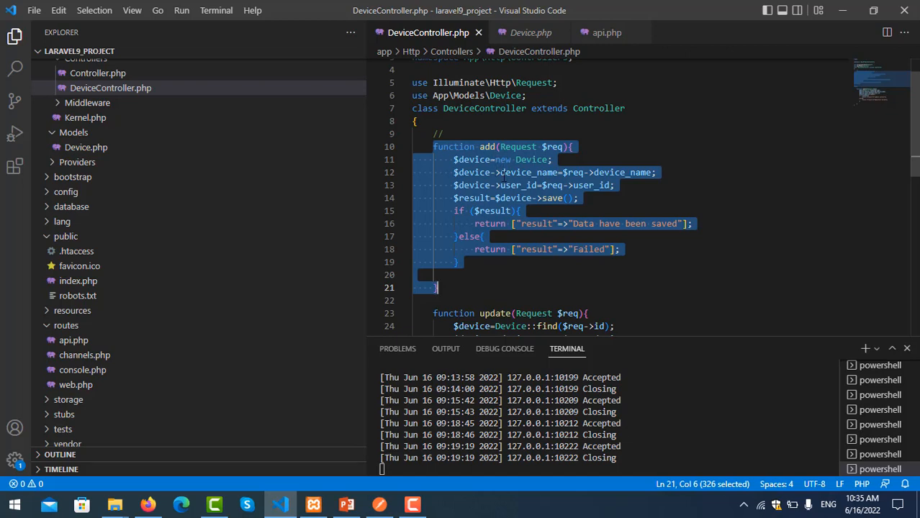
pyautogui.scroll(-3)
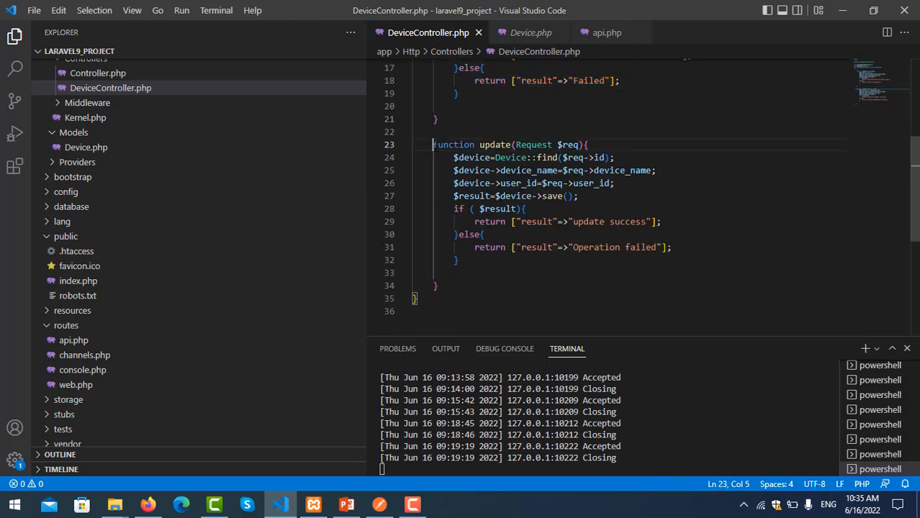
pyautogui.moveTo(433, 144); pyautogui.dragTo(437, 285)
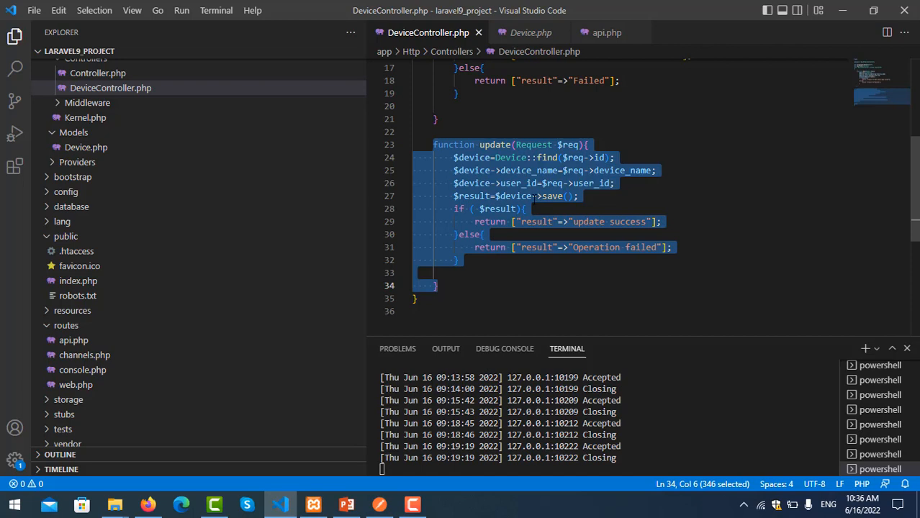
pyautogui.moveTo(517, 170)
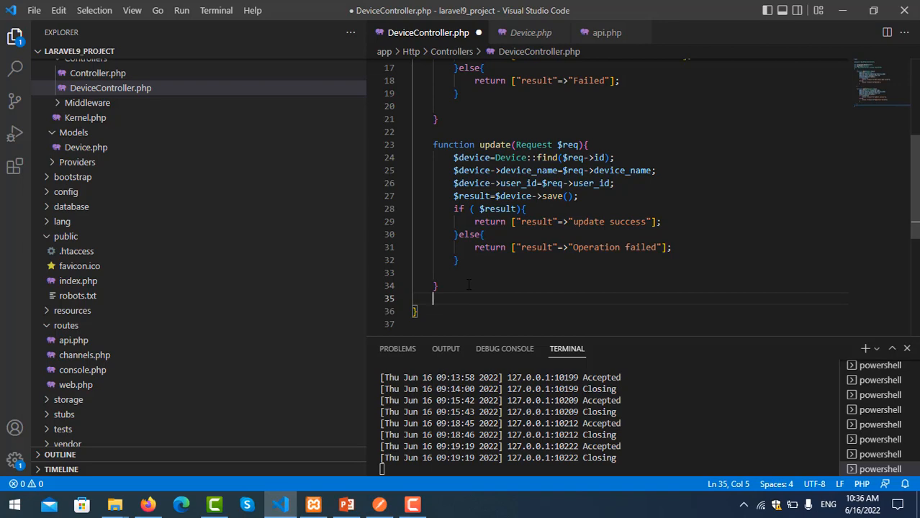
# Step: Write function delete() returning ["result"=>"Delete success"] below update()
pyautogui.write('function del')
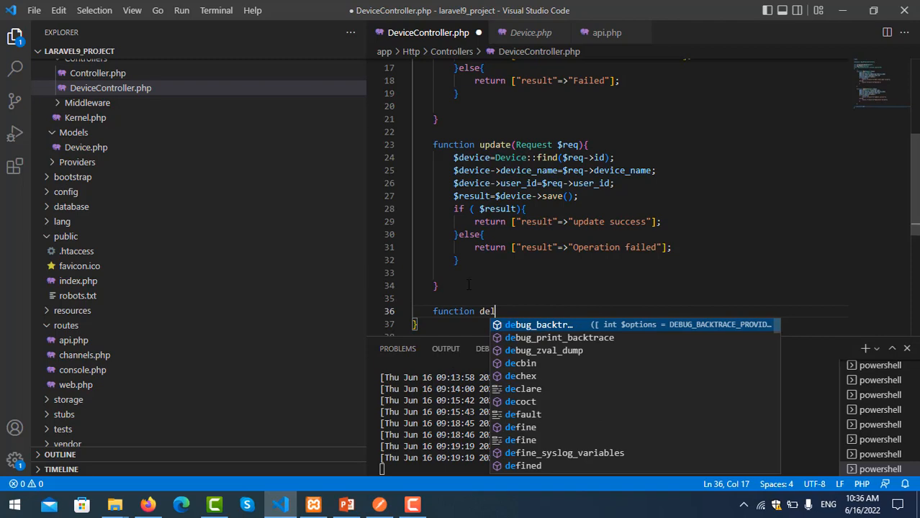
pyautogui.write('ete()')
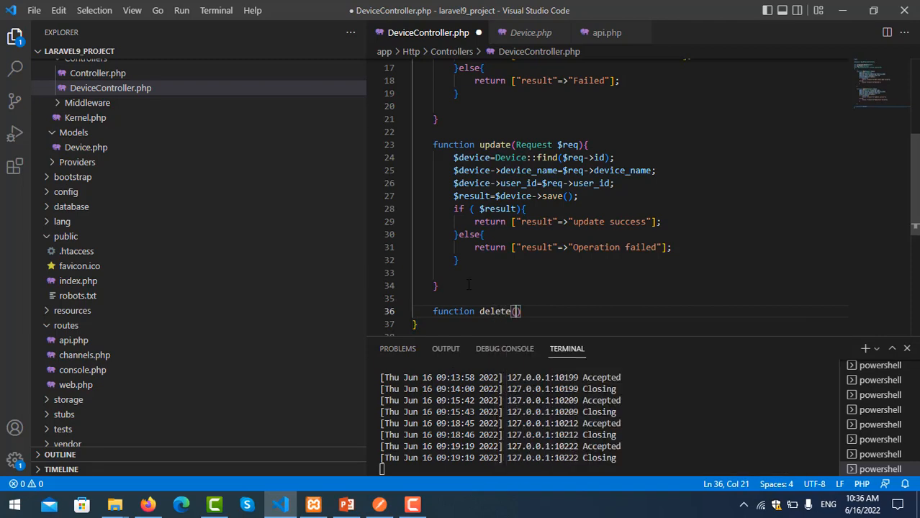
pyautogui.write('{')
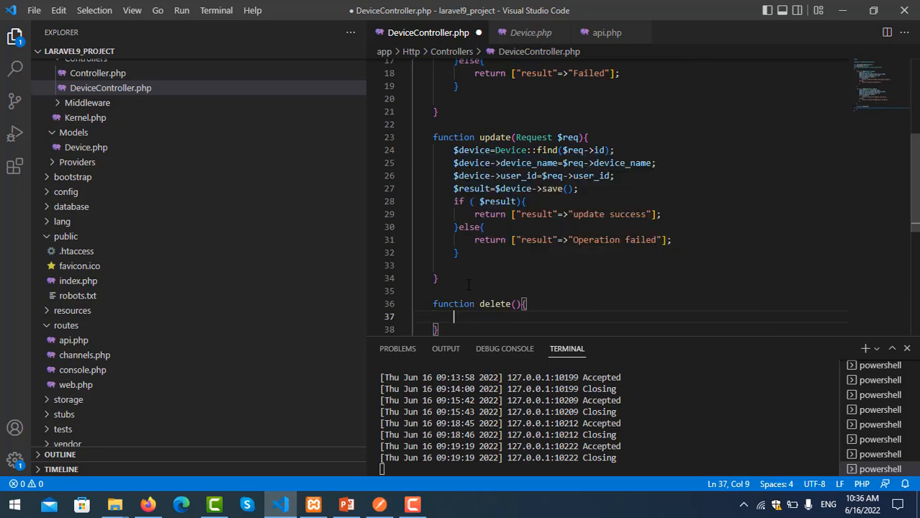
pyautogui.write('return "')
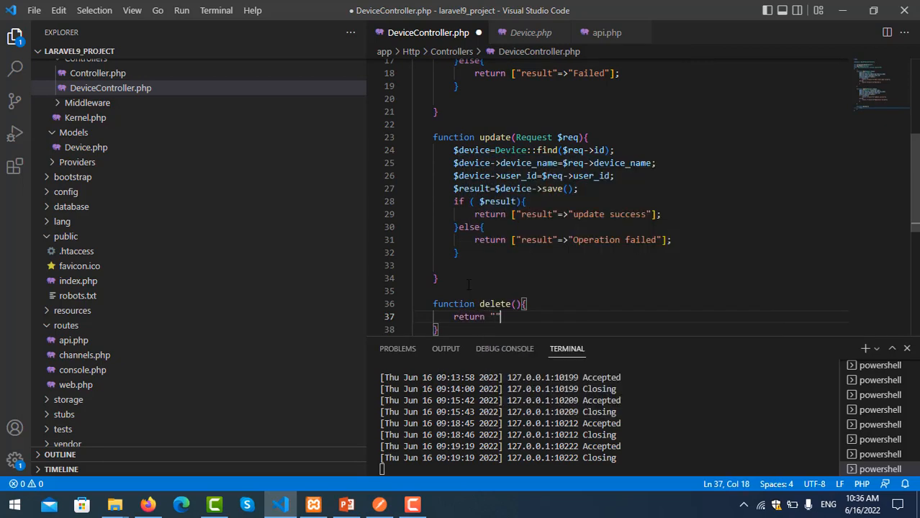
pyautogui.press('Backspace')
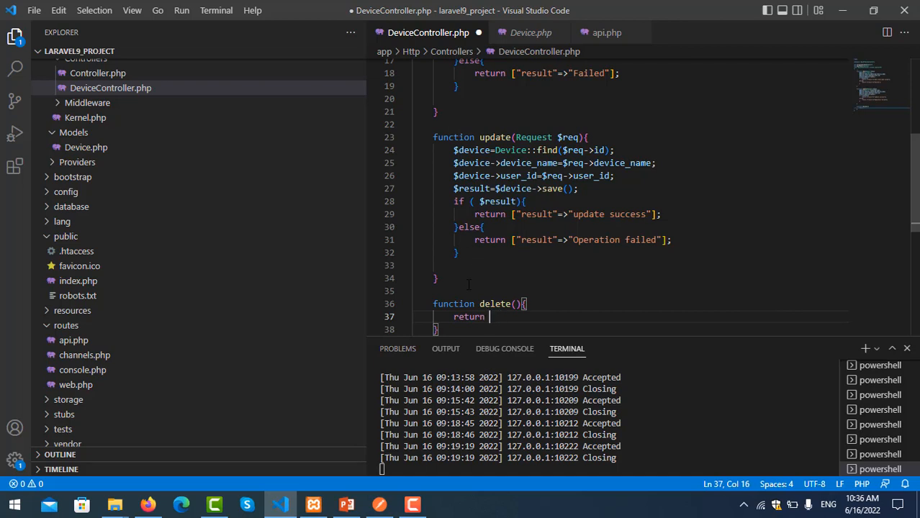
pyautogui.write('[]')
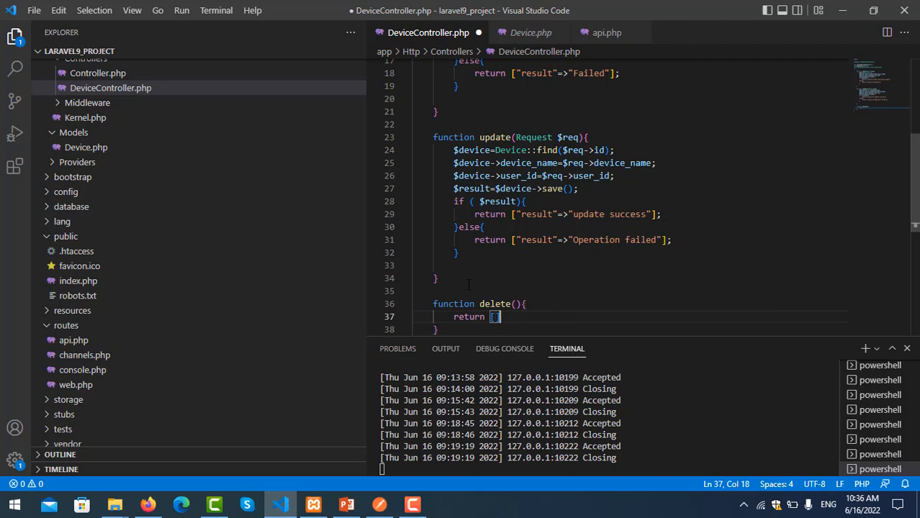
pyautogui.write(';')
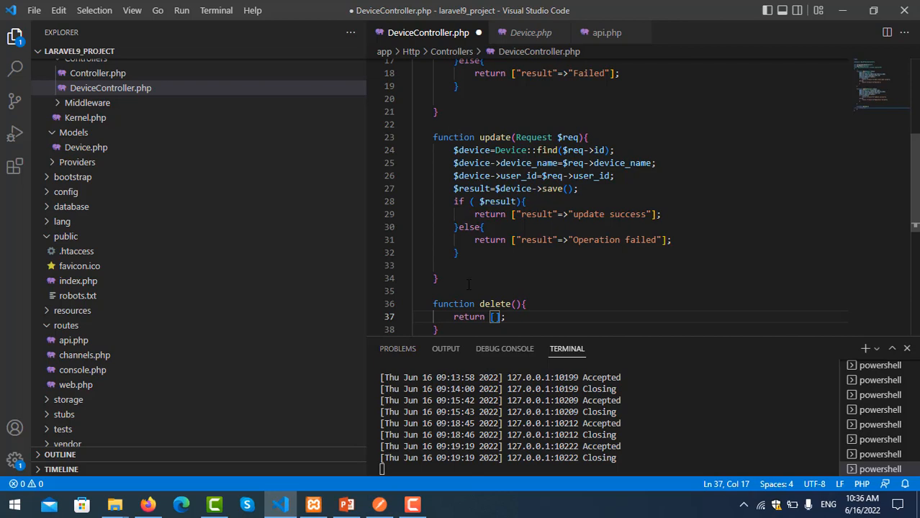
pyautogui.write('"result"')
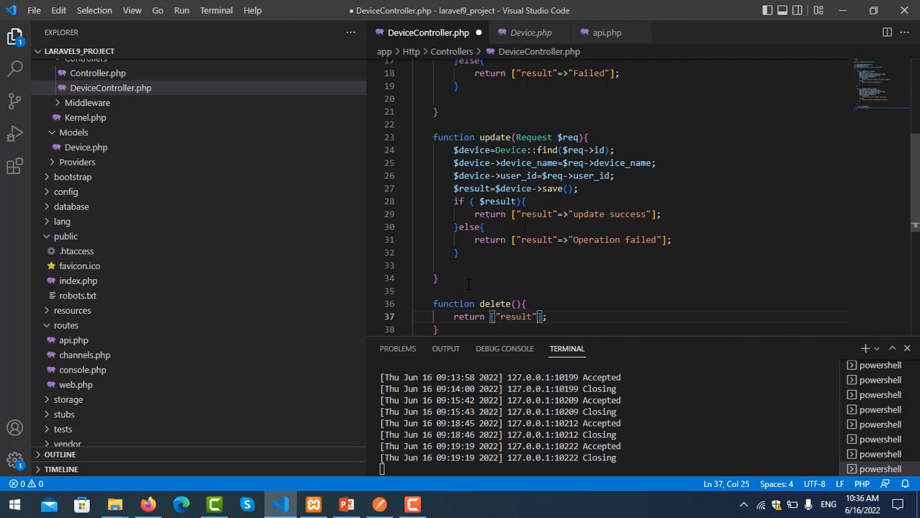
pyautogui.write('=>')
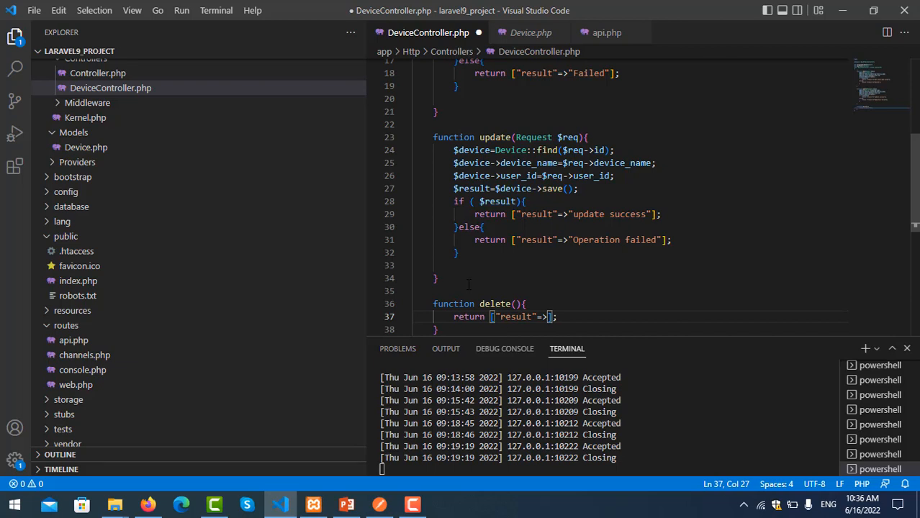
pyautogui.write('"Delete success')
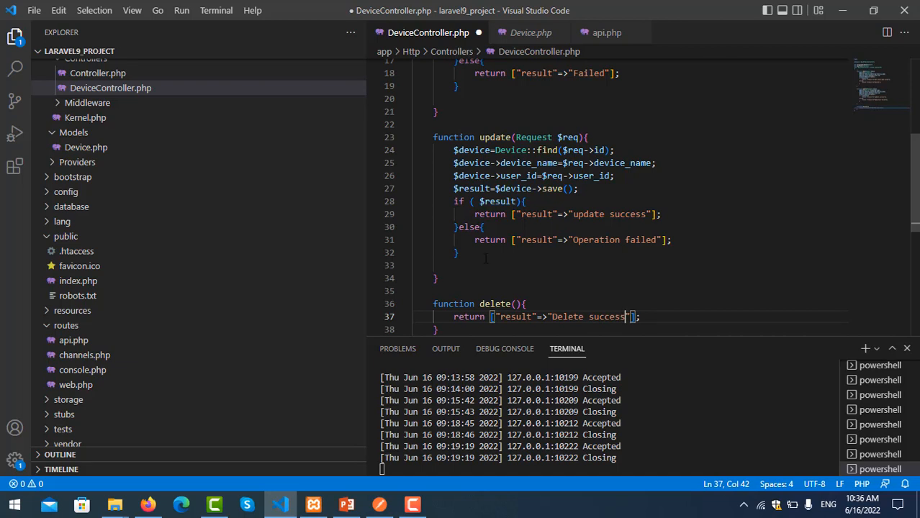
pyautogui.scroll(-3)
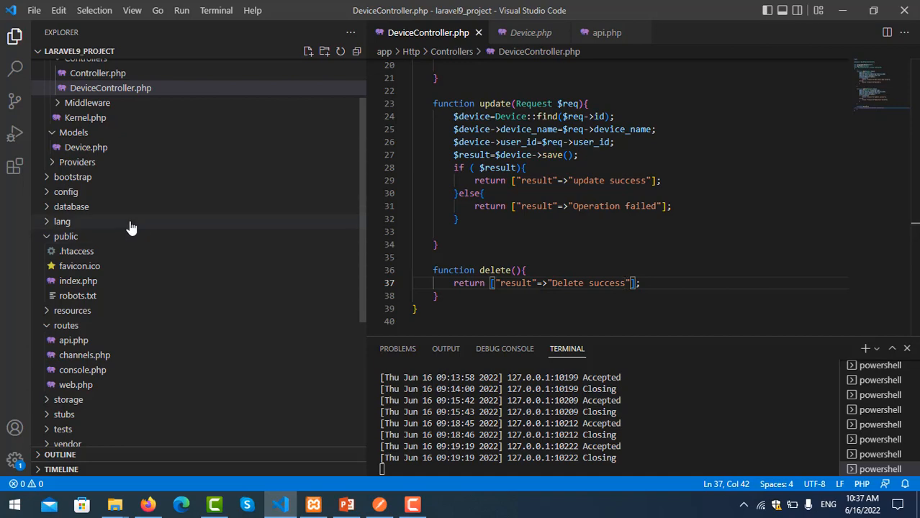
# Step: In routes/api.php, turn the copied update route into Route::delete('delete', ...) pointing at delete
pyautogui.click(110, 87)
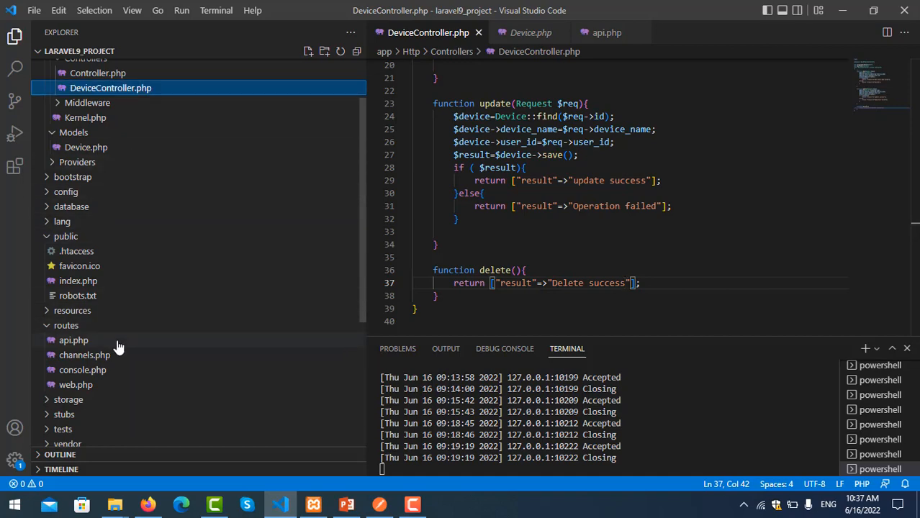
pyautogui.click(73, 339)
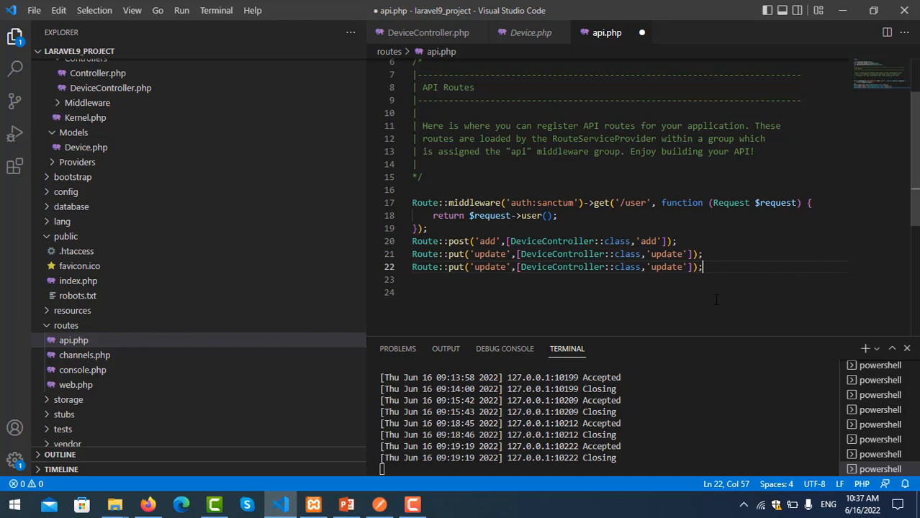
pyautogui.doubleClick(490, 267)
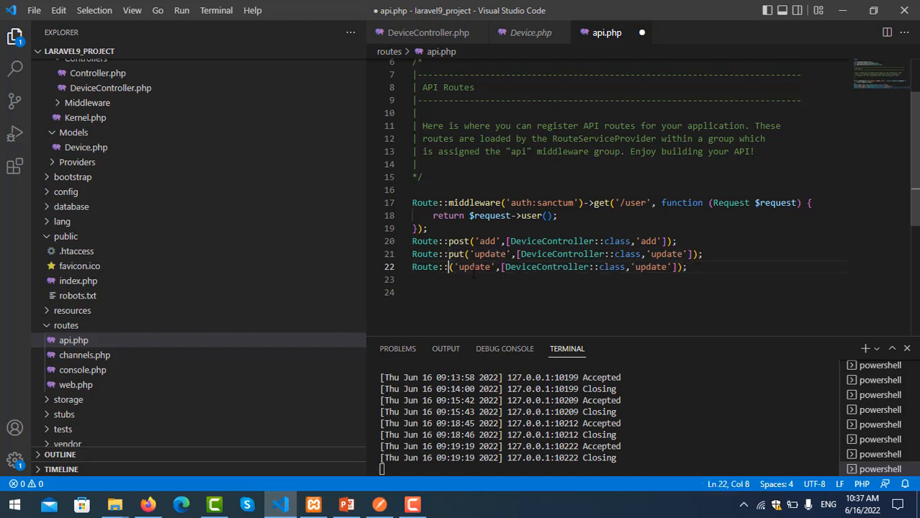
pyautogui.write('delete')
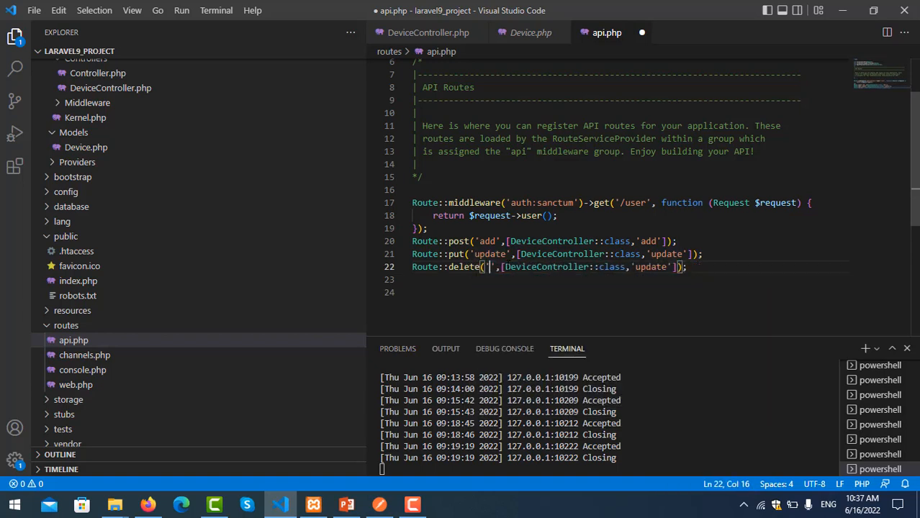
pyautogui.write('delete')
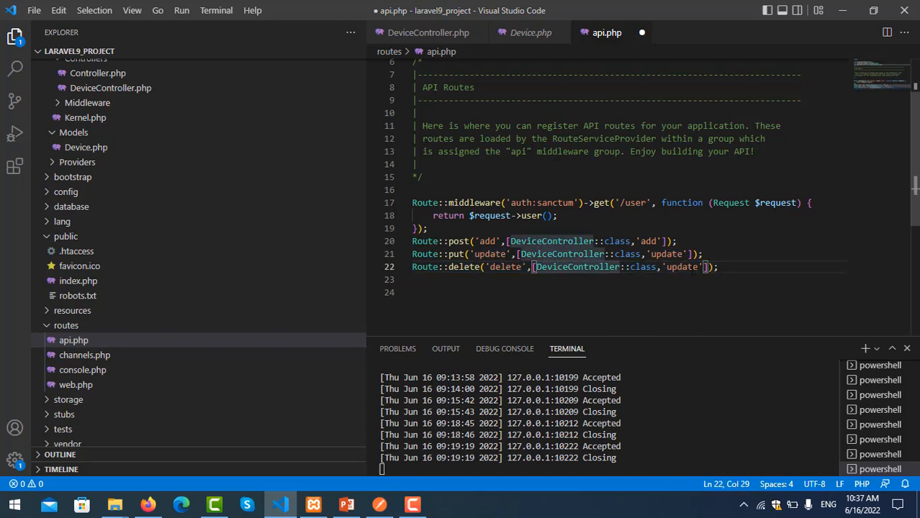
pyautogui.write('delete')
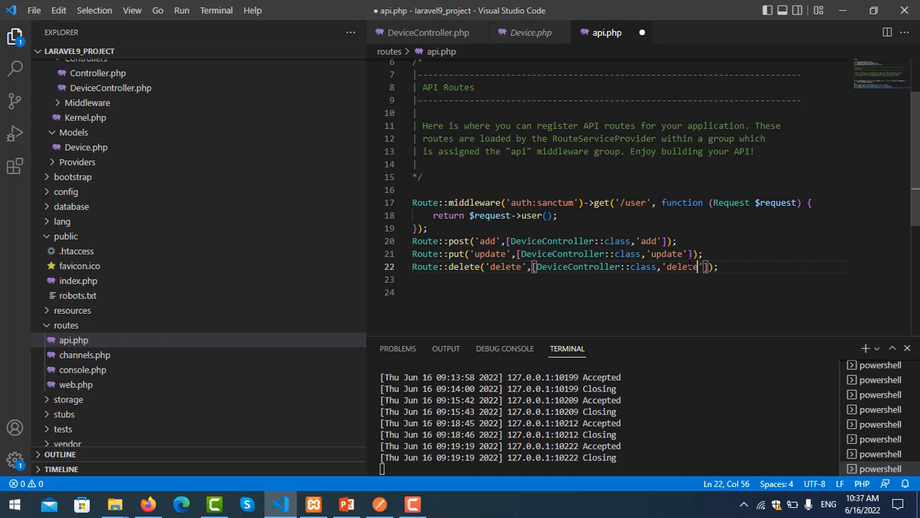
# Step: Check the DeviceController reference on the route, save api.php and switch to Postman
pyautogui.doubleClick(576, 266)
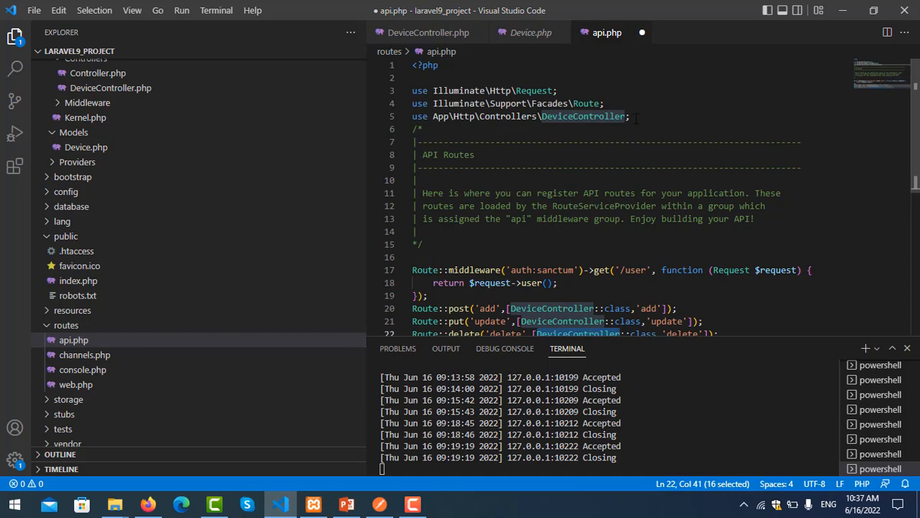
pyautogui.scroll(-3)
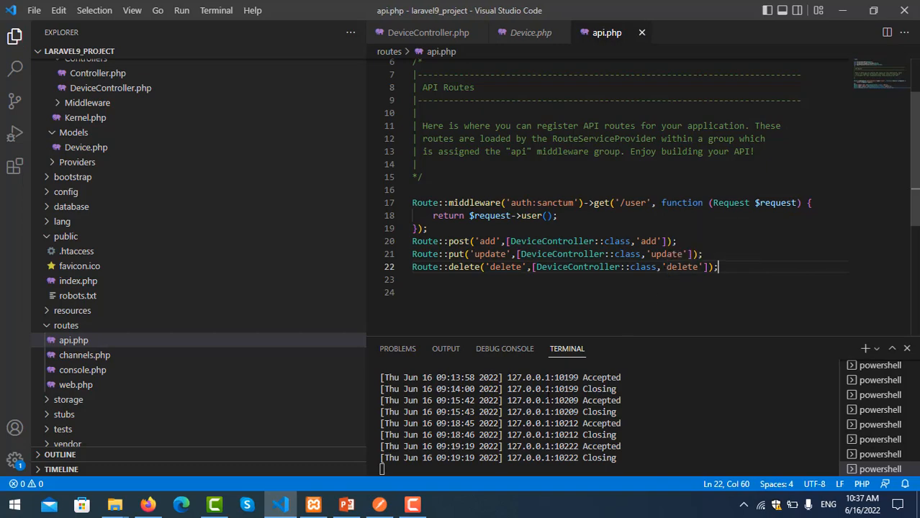
pyautogui.click(380, 504)
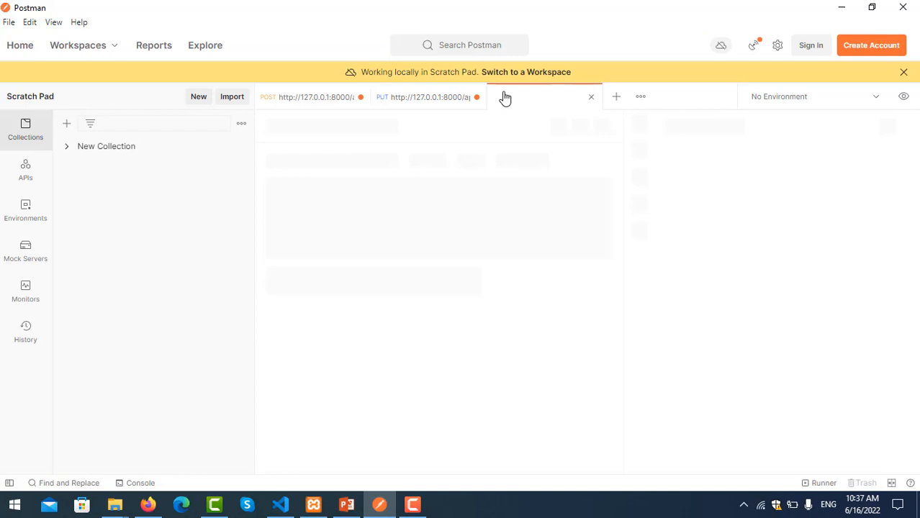
# Step: Copy the URL from the earlier update request and start a fresh untitled request
pyautogui.click(616, 95)
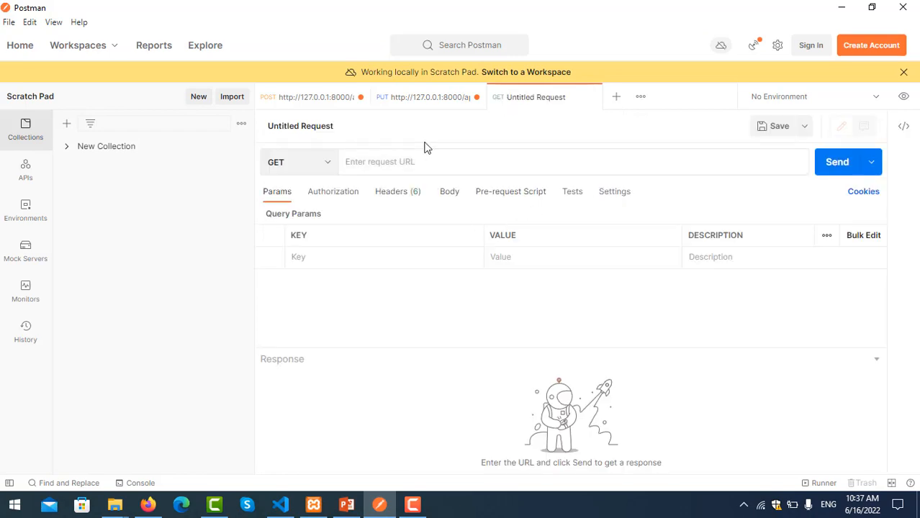
pyautogui.click(425, 96)
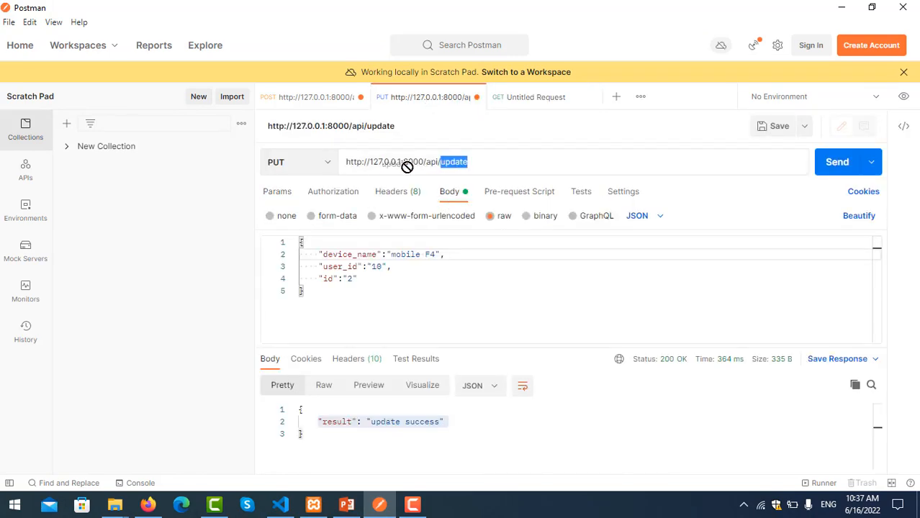
pyautogui.tripleClick(406, 161)
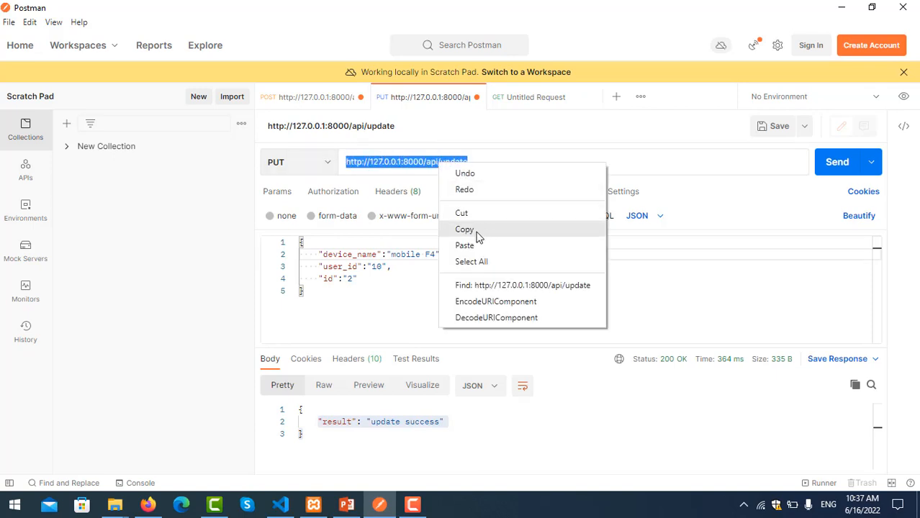
pyautogui.click(484, 159)
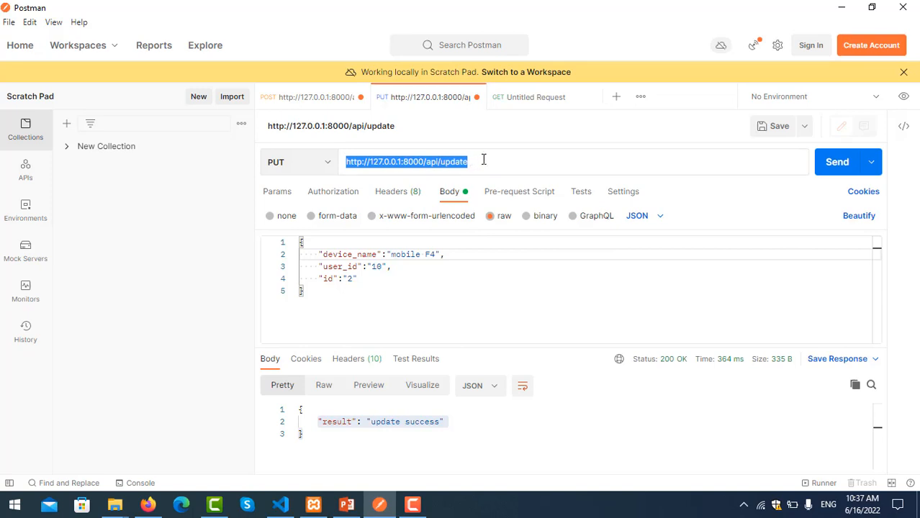
pyautogui.moveTo(539, 167)
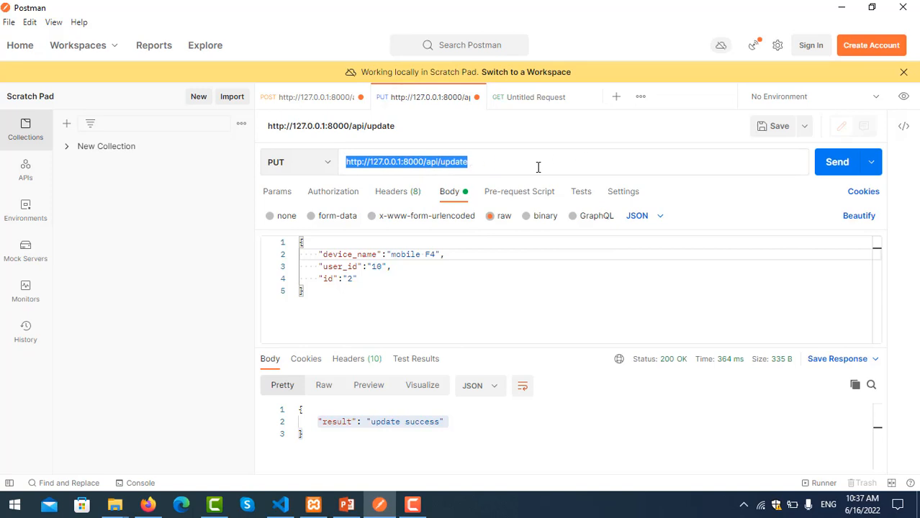
pyautogui.click(535, 97)
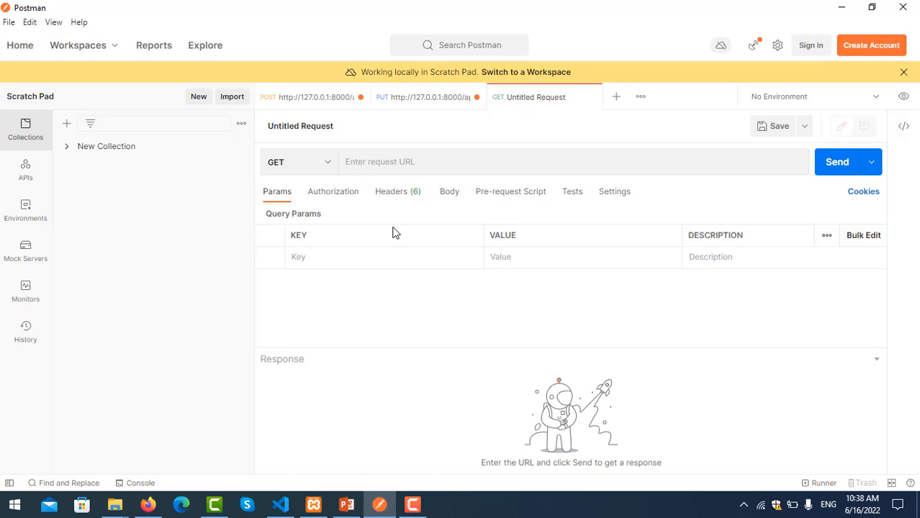
pyautogui.click(294, 161)
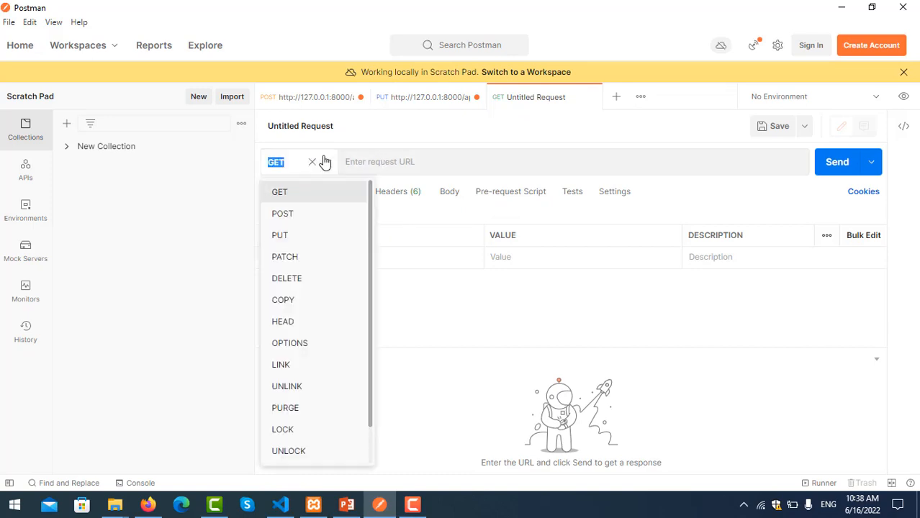
pyautogui.click(287, 279)
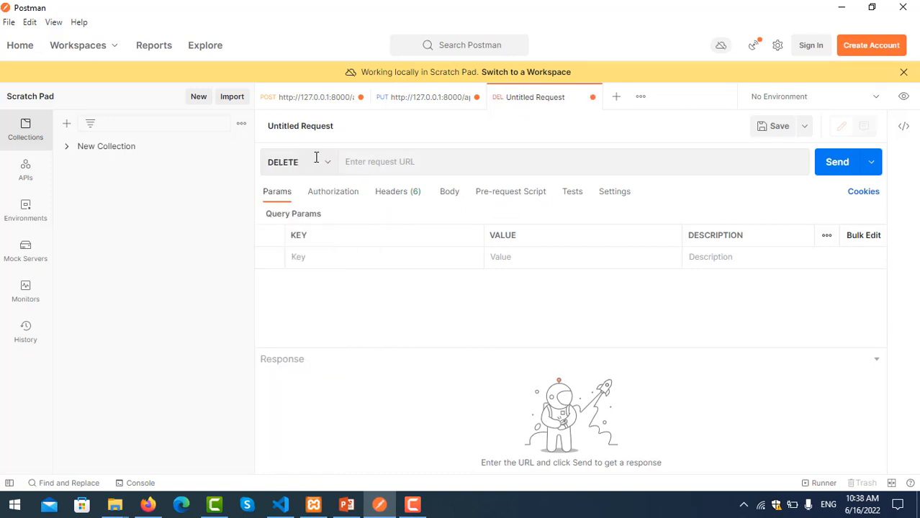
pyautogui.write('http://127.0.0.1:8000/api/update')
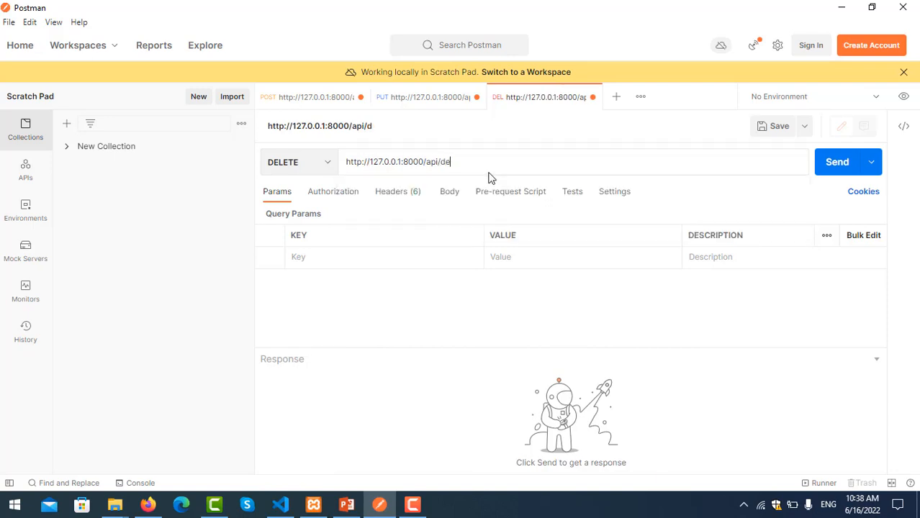
pyautogui.write('lete')
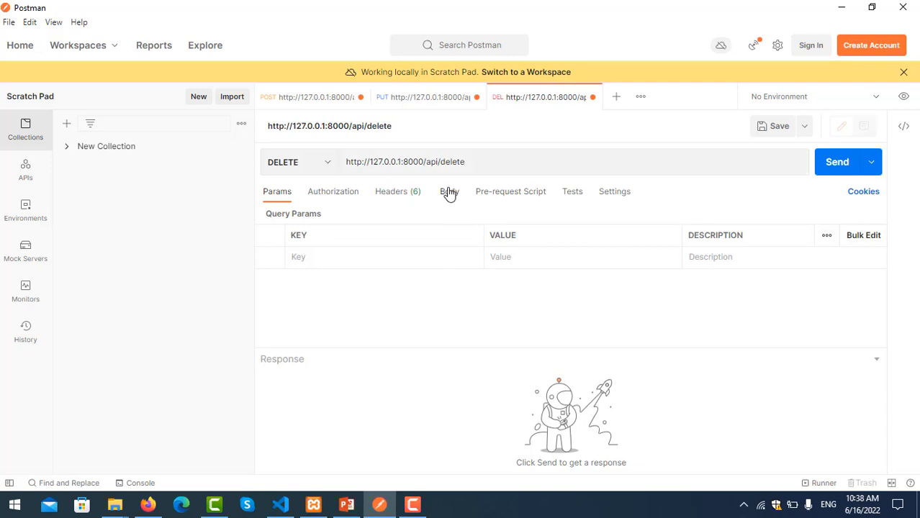
# Step: Send the request with a raw JSON body {"id":"1"} and get Delete success
pyautogui.click(450, 190)
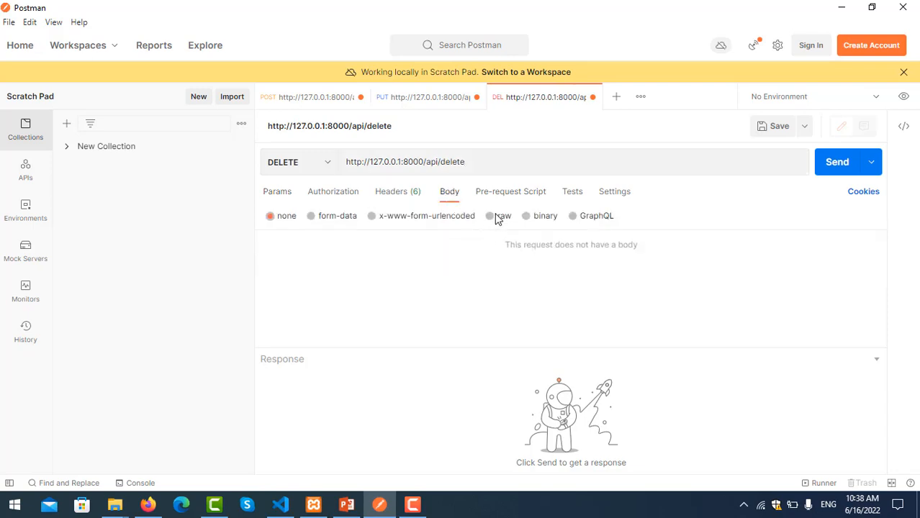
pyautogui.click(489, 216)
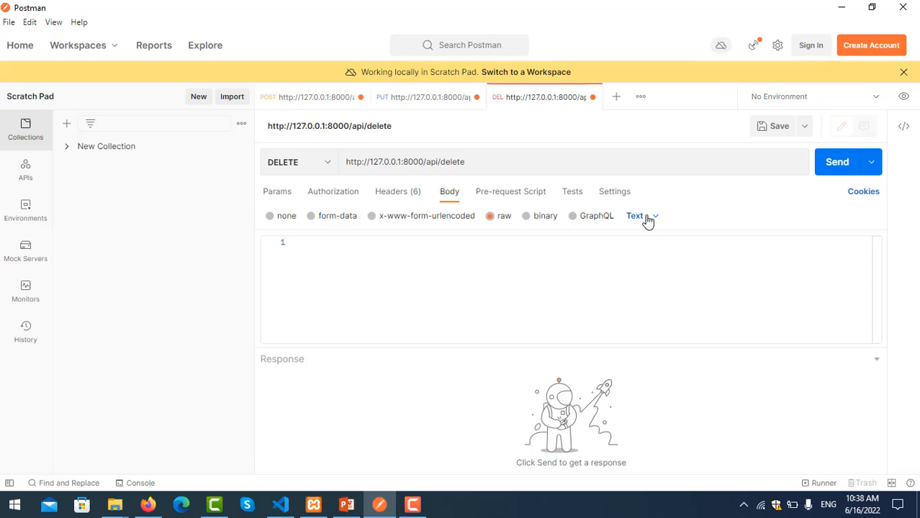
pyautogui.click(642, 216)
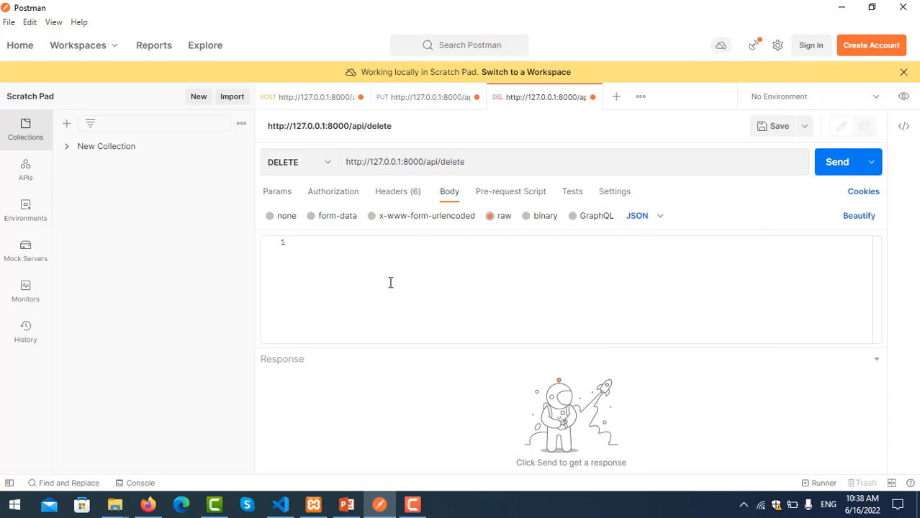
pyautogui.write('{')
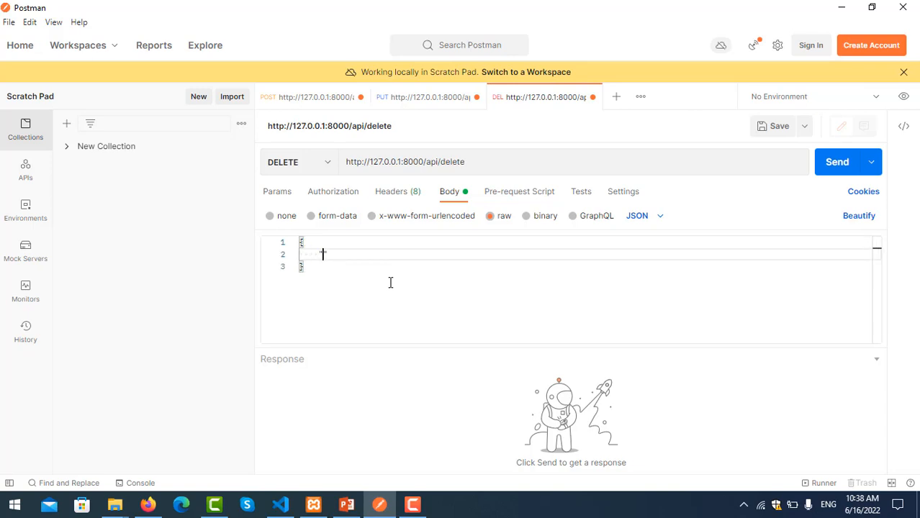
pyautogui.write('"id":"1')
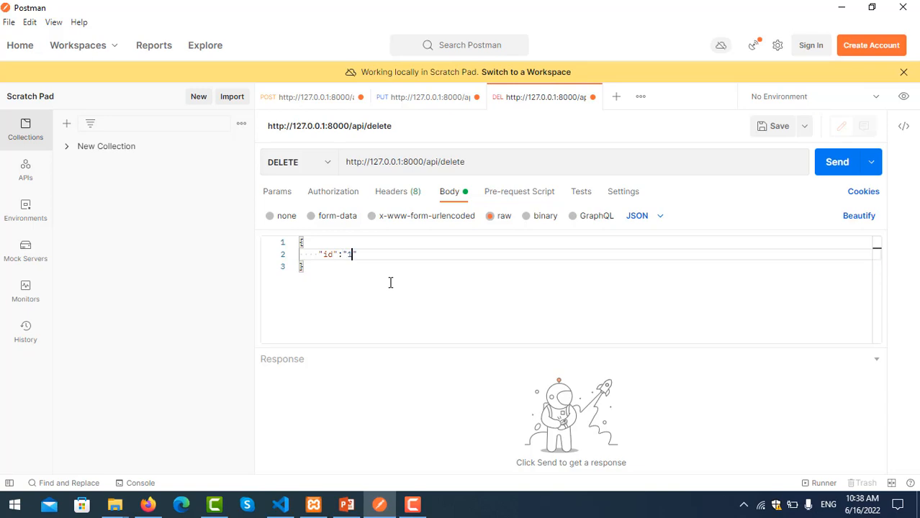
pyautogui.click(838, 161)
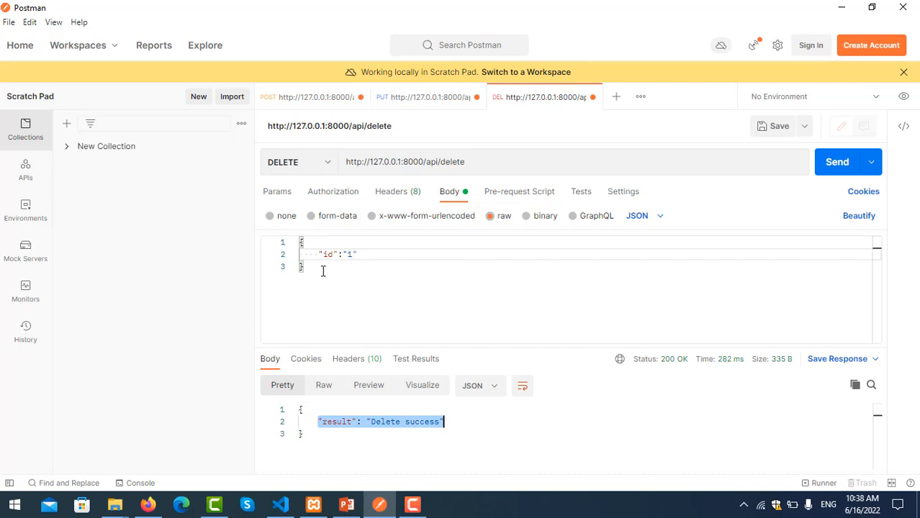
# Step: Select the Delete success response, then append /10 to the request URL
pyautogui.tripleClick(324, 254)
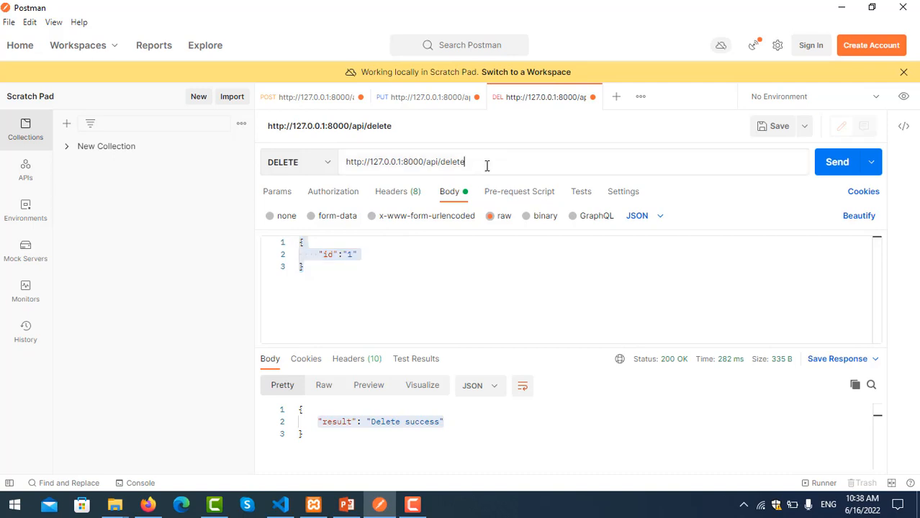
pyautogui.write('/')
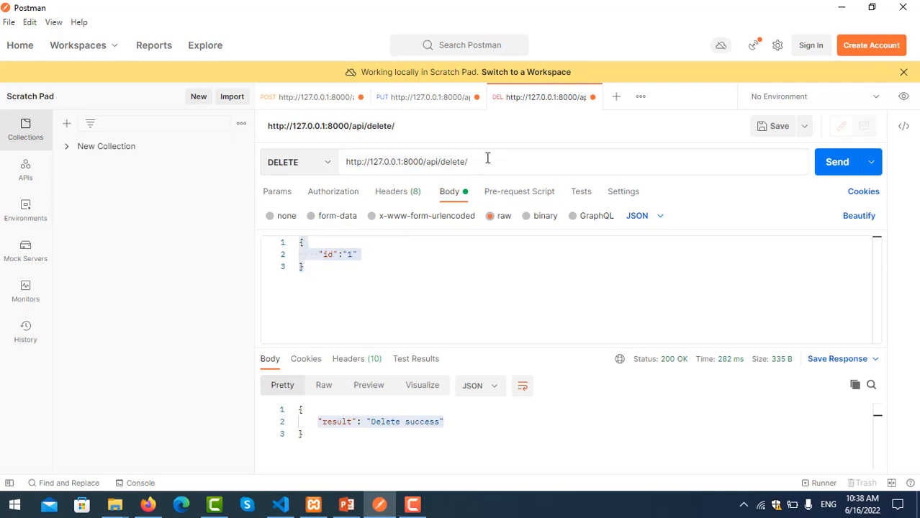
pyautogui.write('10')
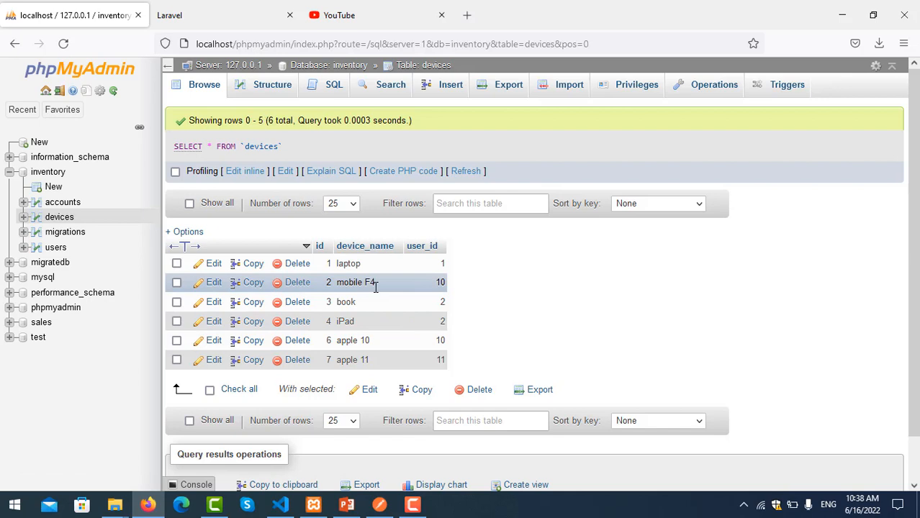
pyautogui.doubleClick(353, 282)
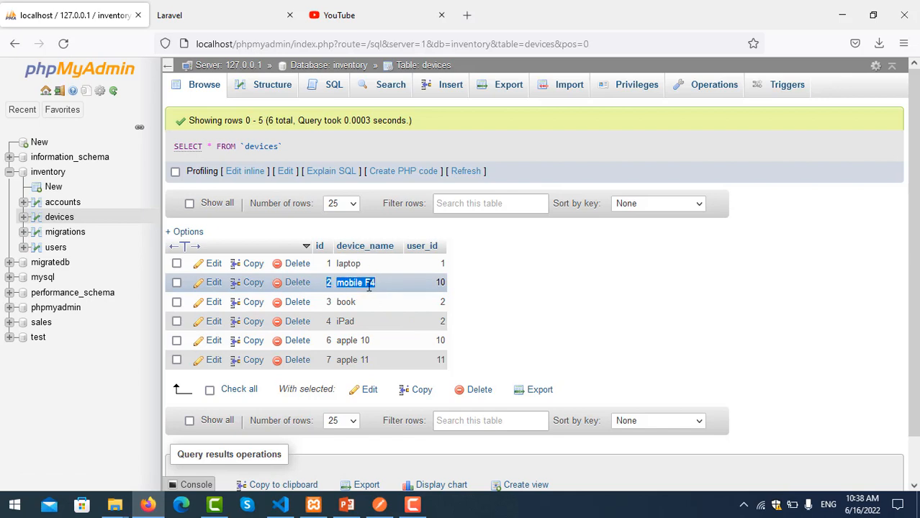
pyautogui.moveTo(360, 324)
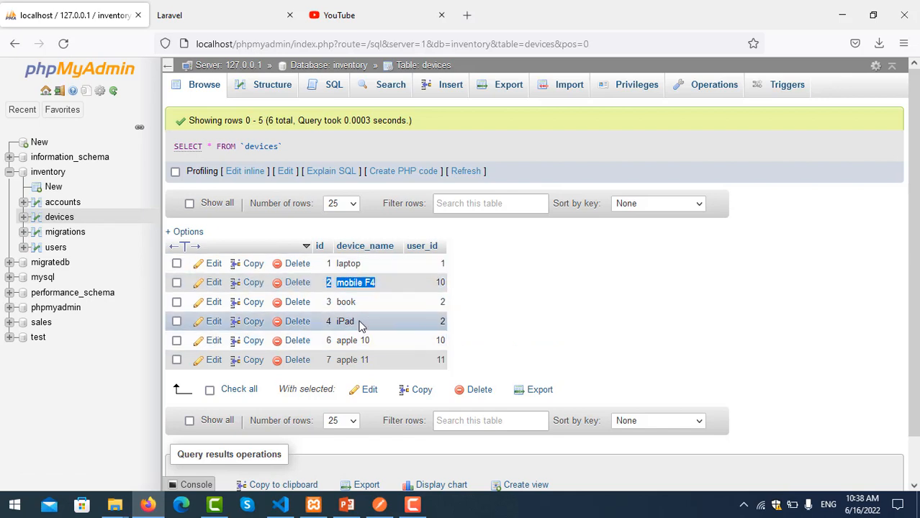
pyautogui.moveTo(383, 340)
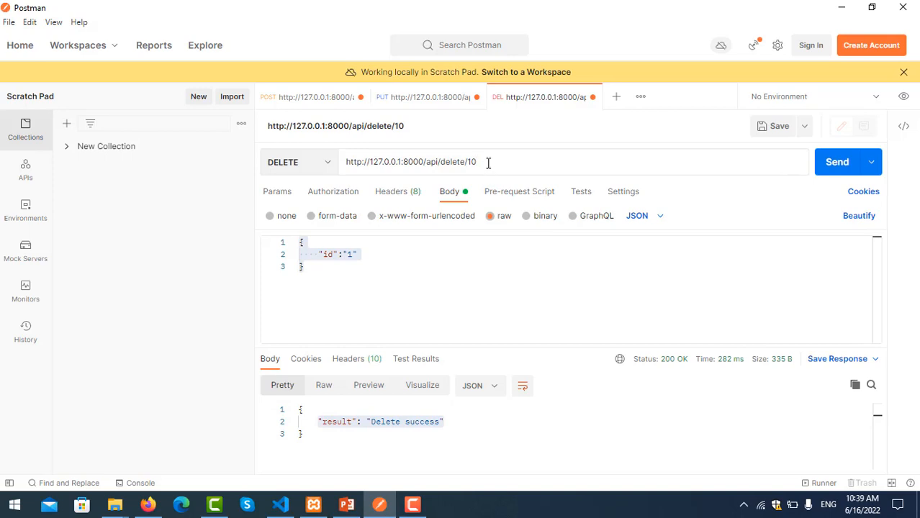
pyautogui.moveTo(491, 165)
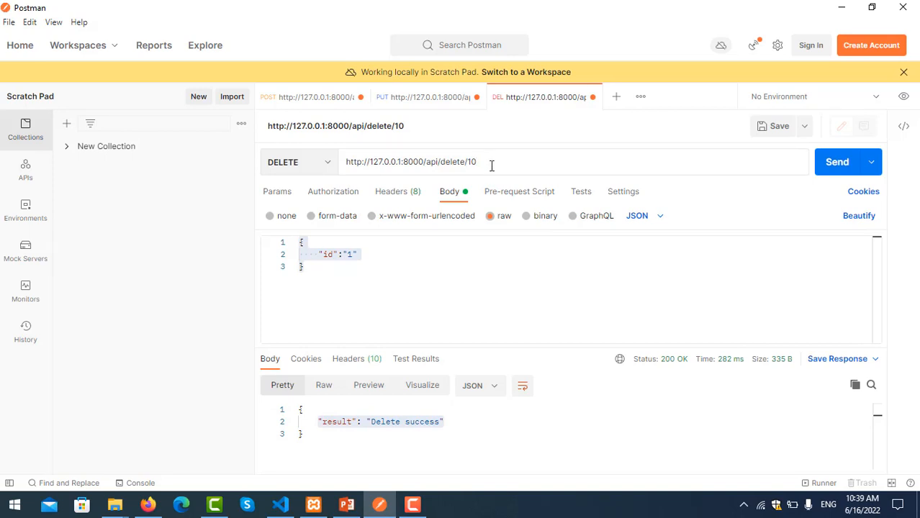
pyautogui.moveTo(394, 371)
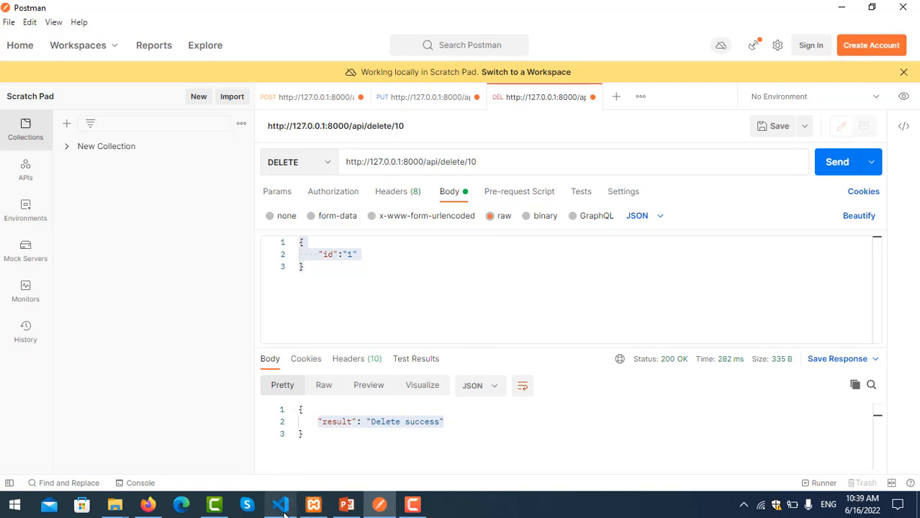
# Step: Switch back to Visual Studio Code with the URL now ending /api/delete/10
pyautogui.click(280, 505)
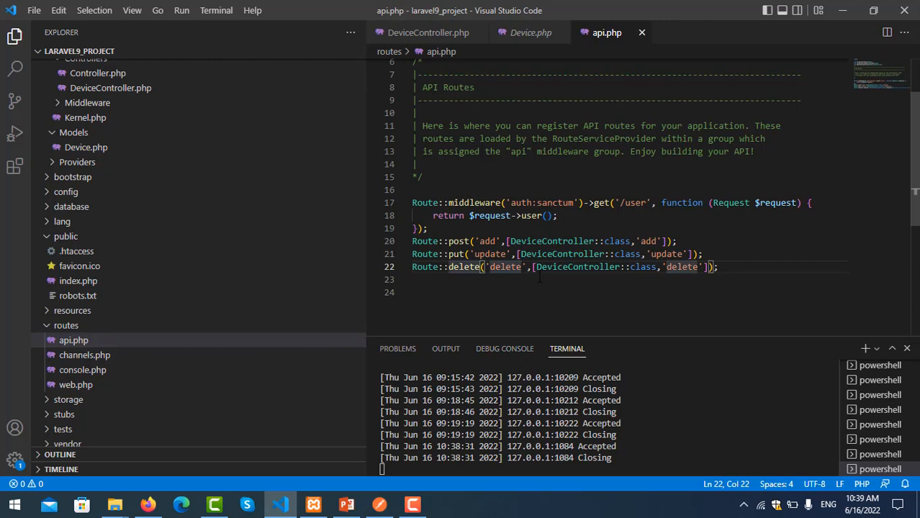
# Step: Change the route path to 'delete/{id}' and return to DeviceController.php
pyautogui.write('/{')
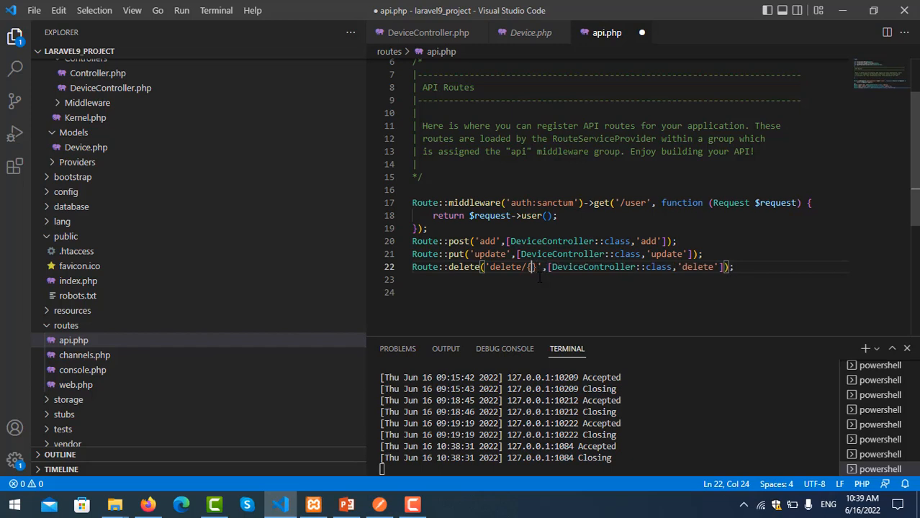
pyautogui.write('{id')
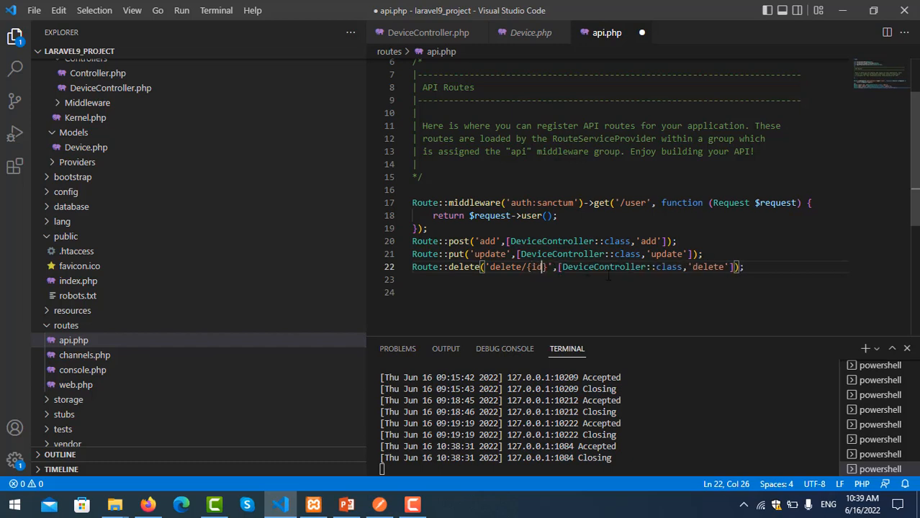
pyautogui.click(706, 266)
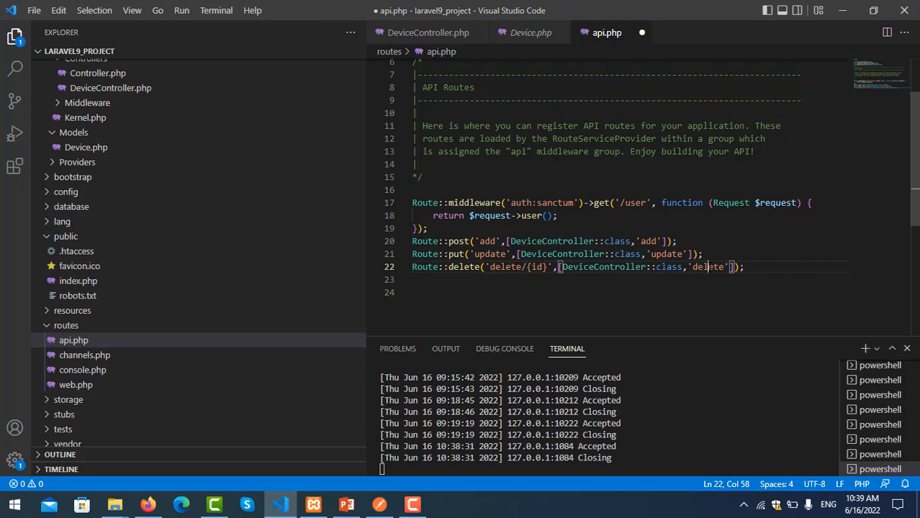
pyautogui.doubleClick(708, 266)
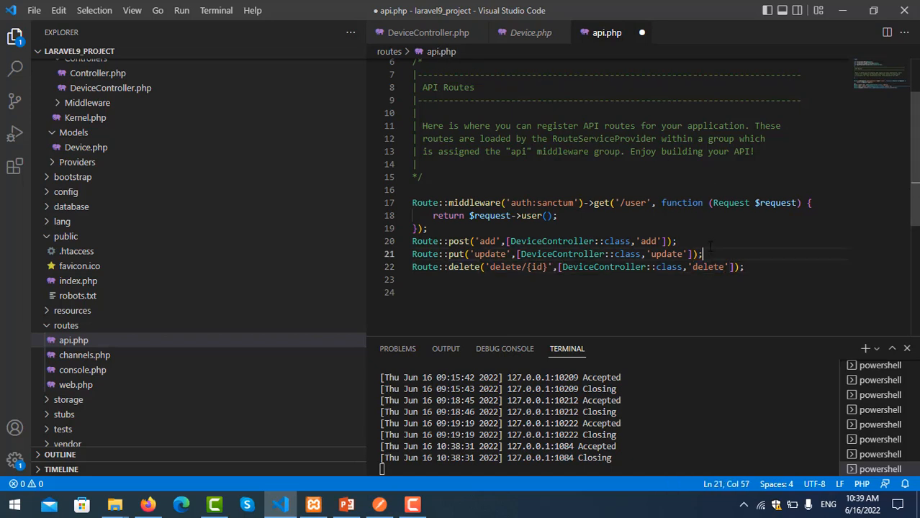
pyautogui.click(425, 32)
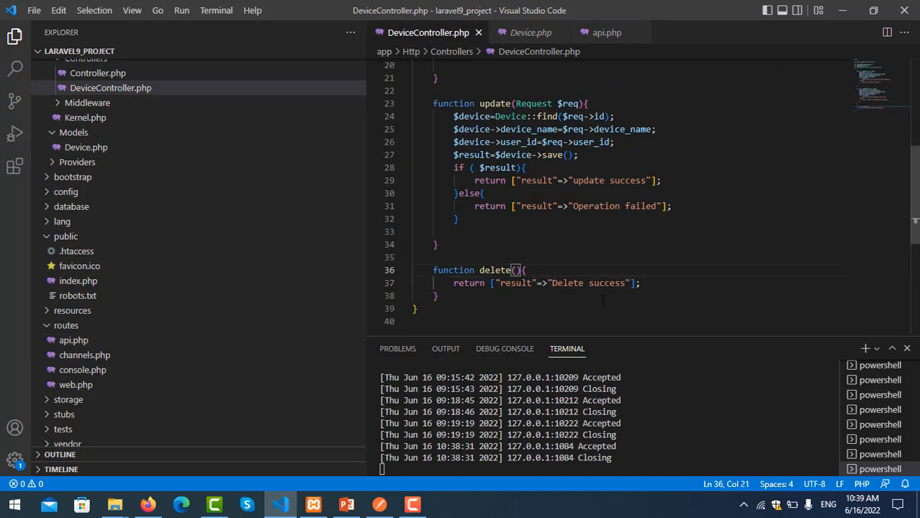
# Step: Give the delete function an $id parameter, checking it against the api.php route
pyautogui.write('$id')
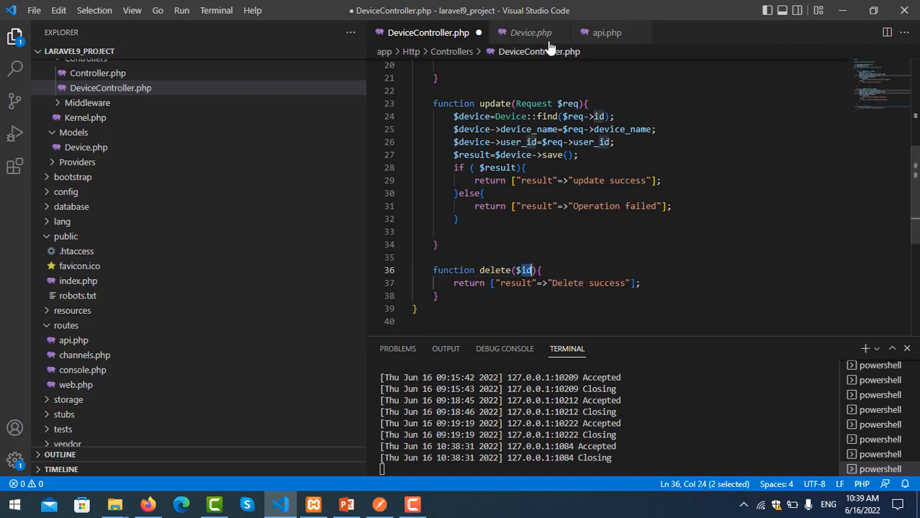
pyautogui.click(605, 31)
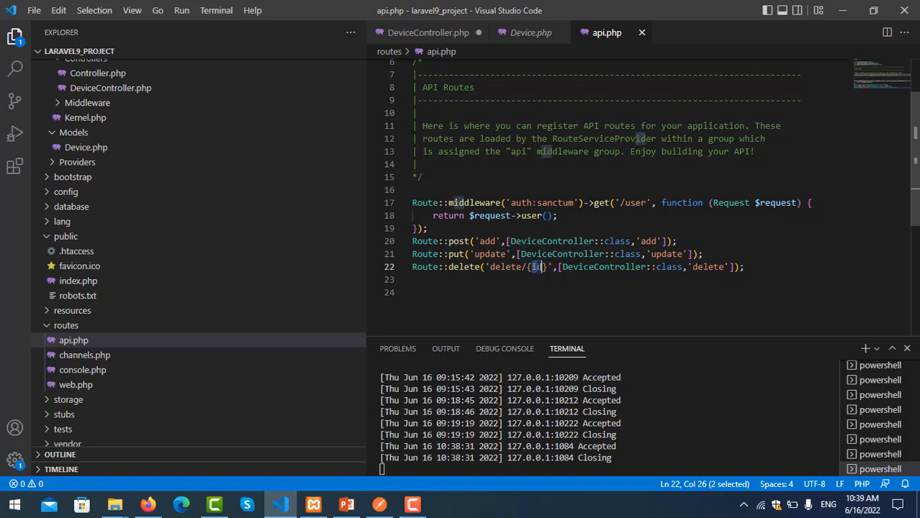
pyautogui.click(426, 32)
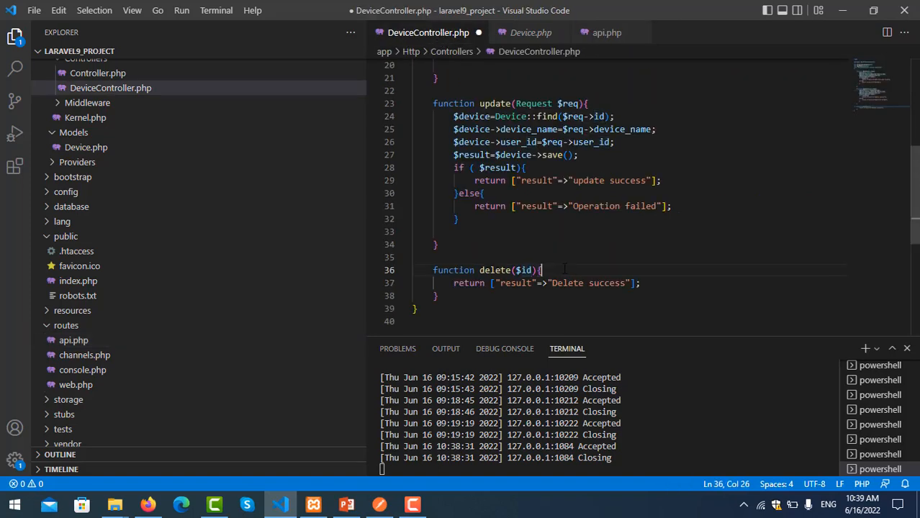
pyautogui.press('Enter')
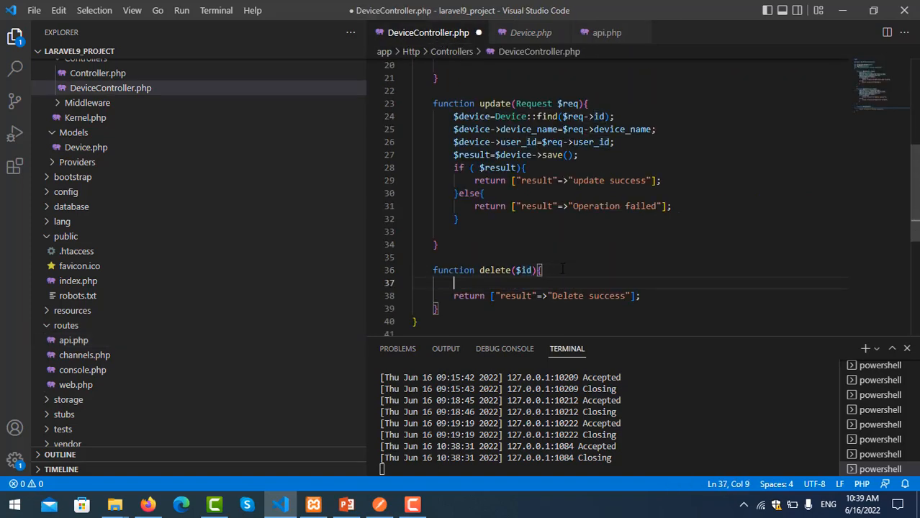
# Step: Start the lookup line $device=Device::find() inside delete
pyautogui.write('$device=')
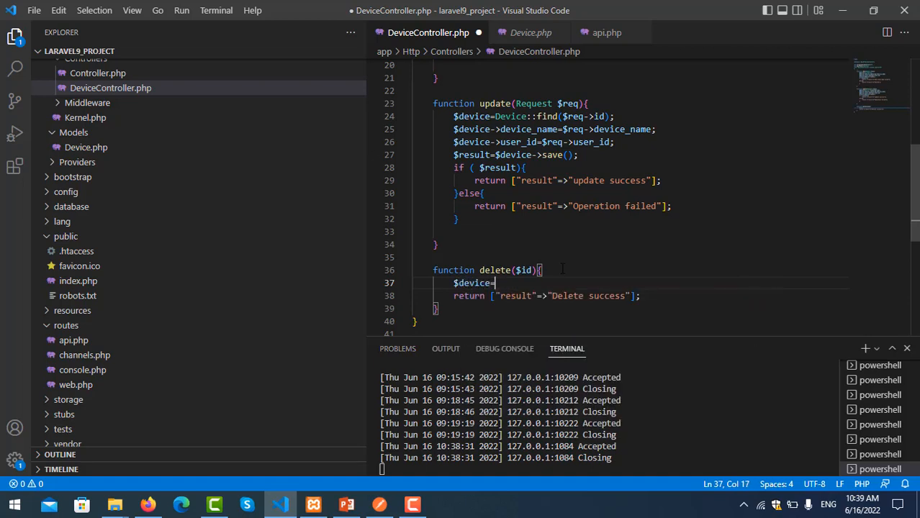
pyautogui.write('Devic')
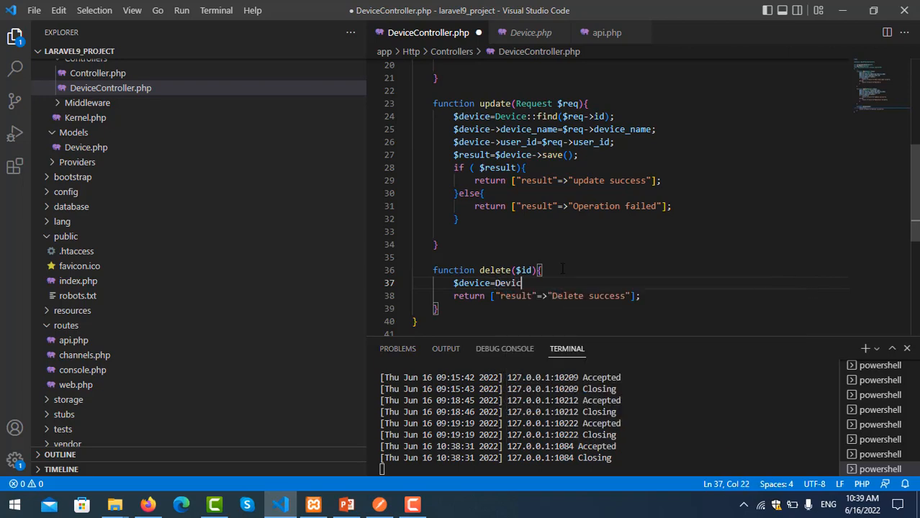
pyautogui.write('::find')
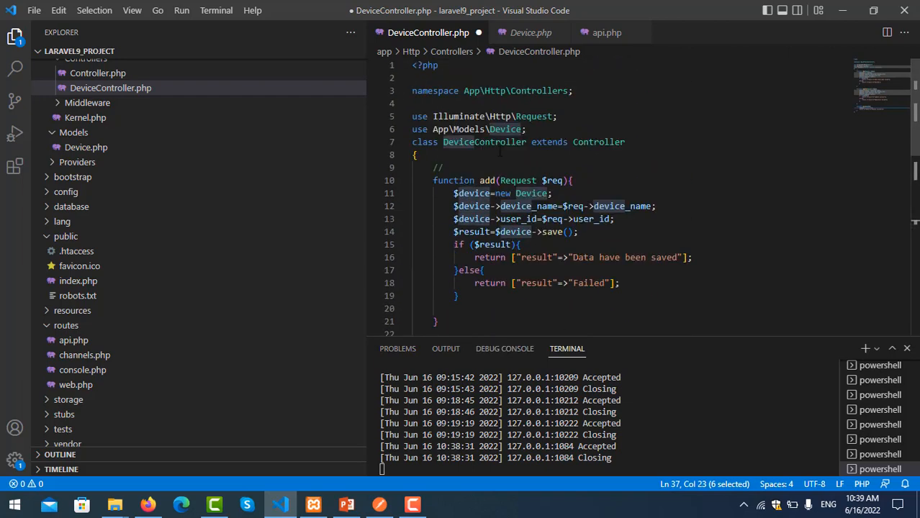
pyautogui.scroll(-3)
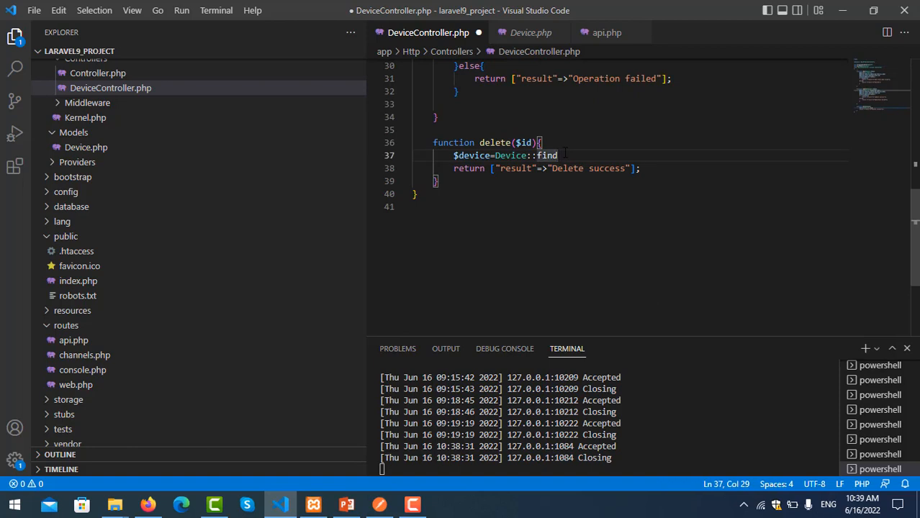
pyautogui.write('()')
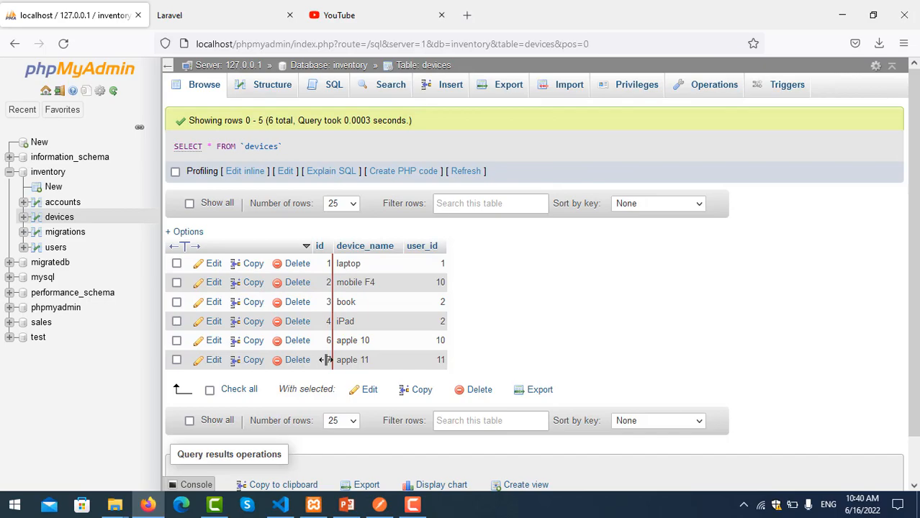
# Step: Pass $id into Device::find($id) and point the Postman URL at /api/delete/7
pyautogui.click(279, 504)
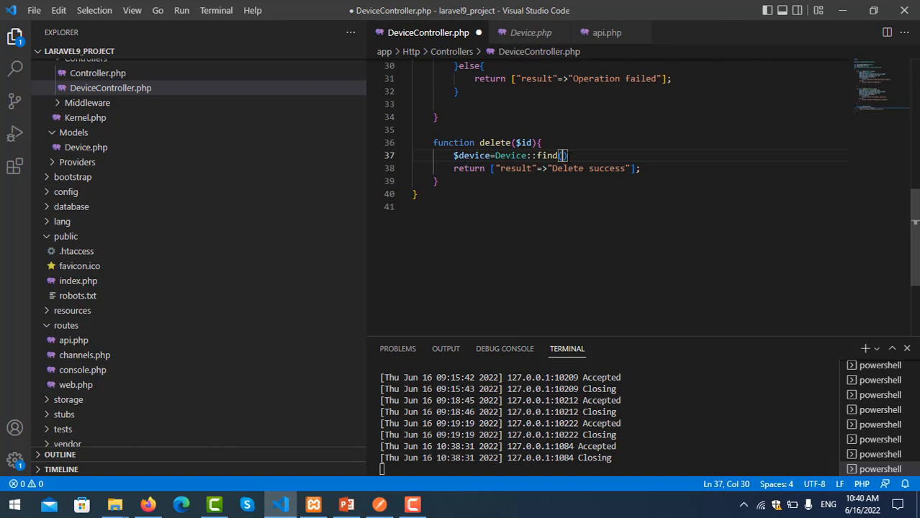
pyautogui.write('$id')
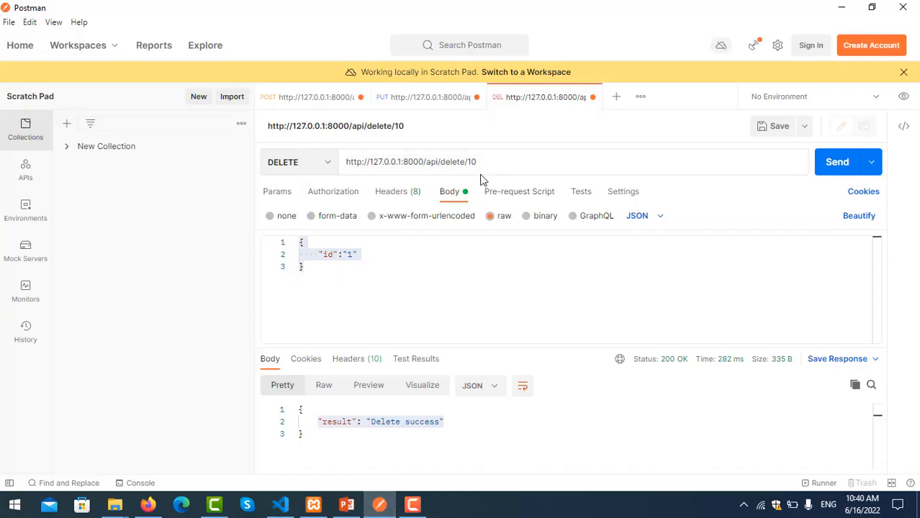
pyautogui.press('Backspace')
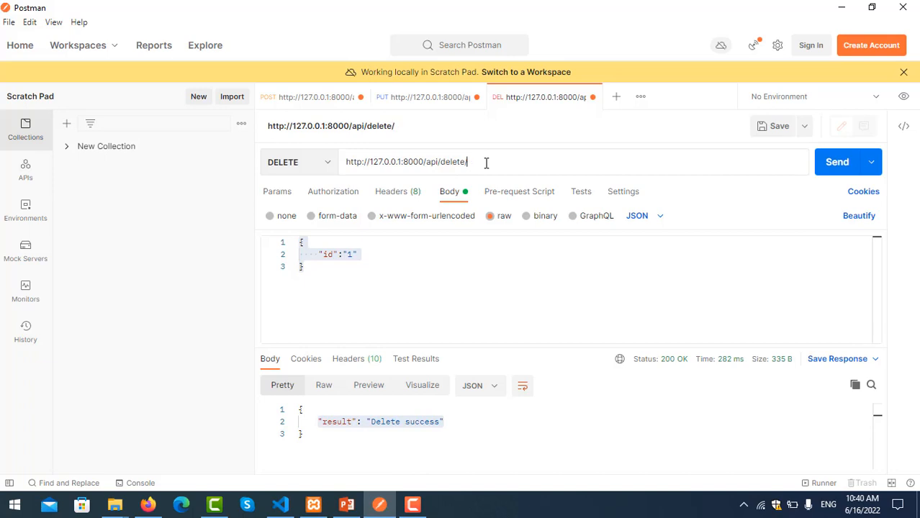
pyautogui.write('7')
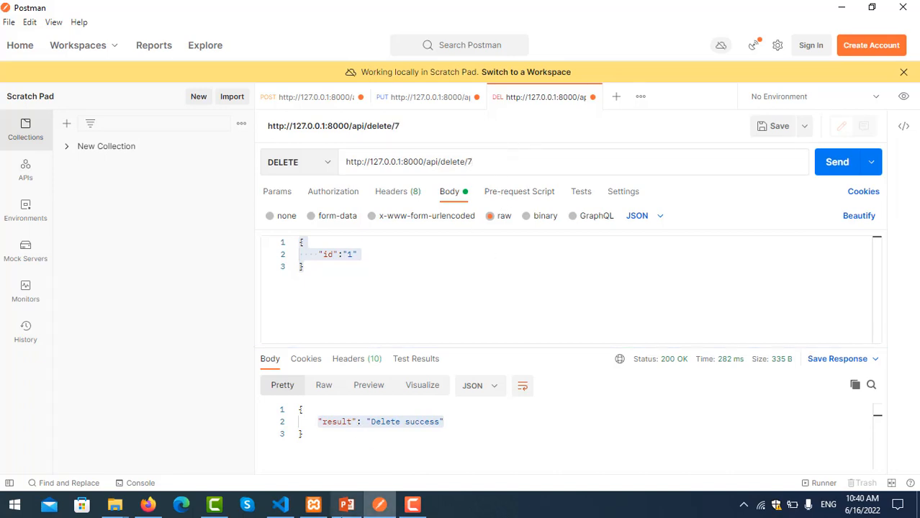
pyautogui.click(278, 505)
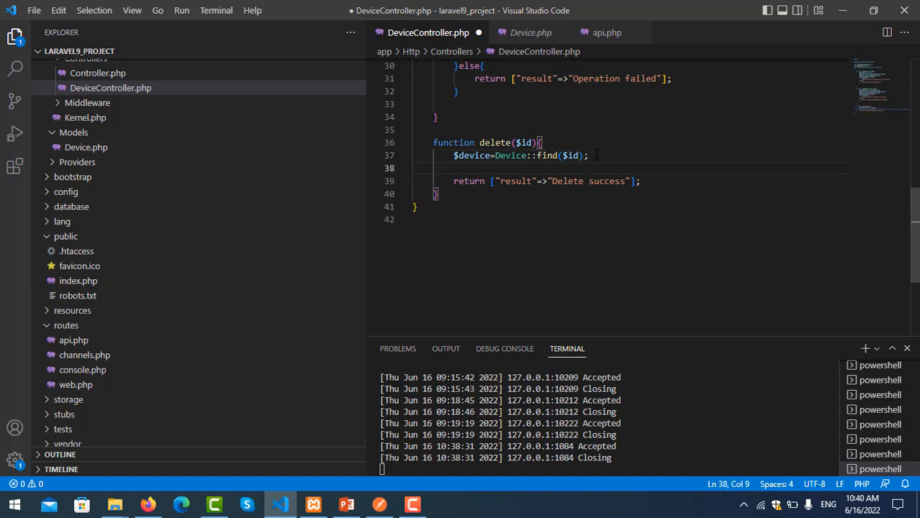
# Step: Add $result=$device->delete(); after the lookup
pyautogui.write('$result')
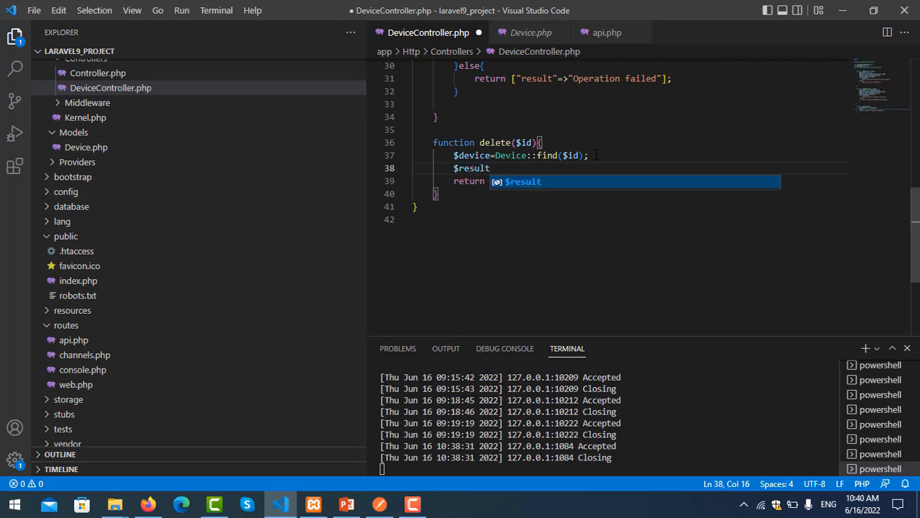
pyautogui.write('=$device-')
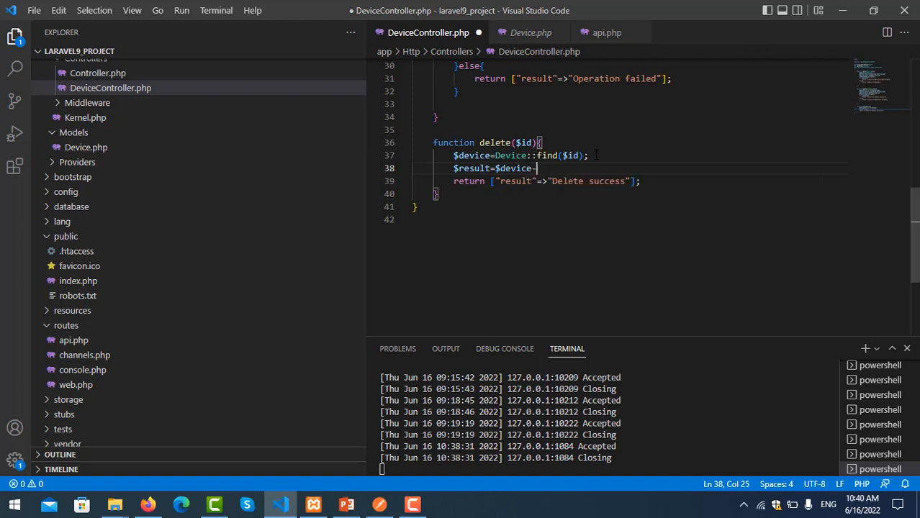
pyautogui.write('>delete')
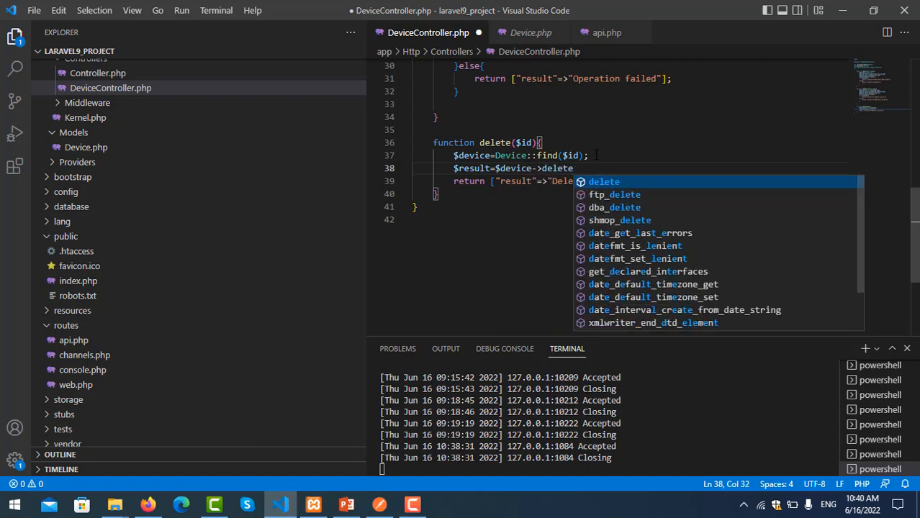
pyautogui.write('()')
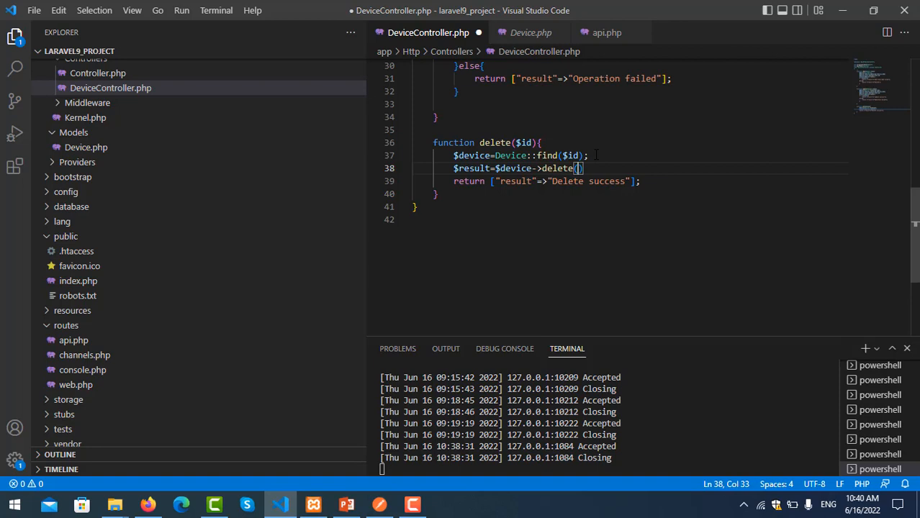
pyautogui.write(';')
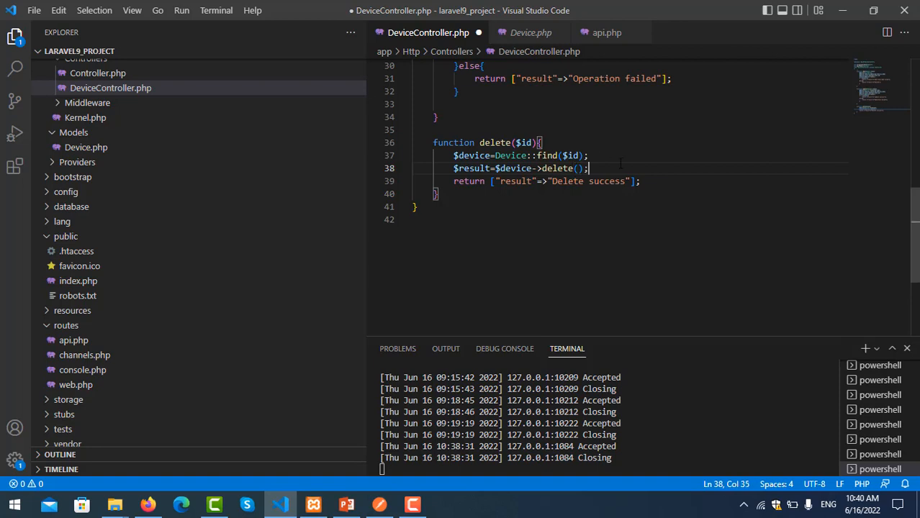
# Step: Return Delete success if($result), else return Operation failed
pyautogui.write('if')
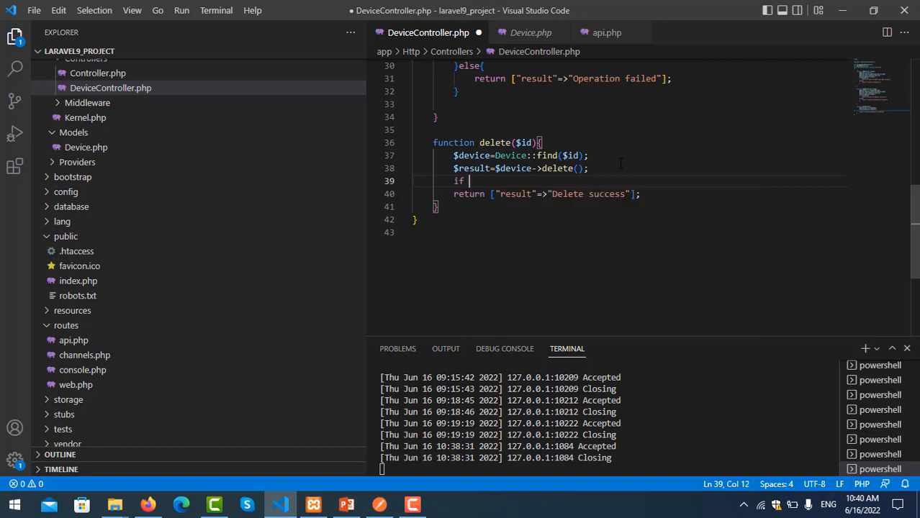
pyautogui.write('($result')
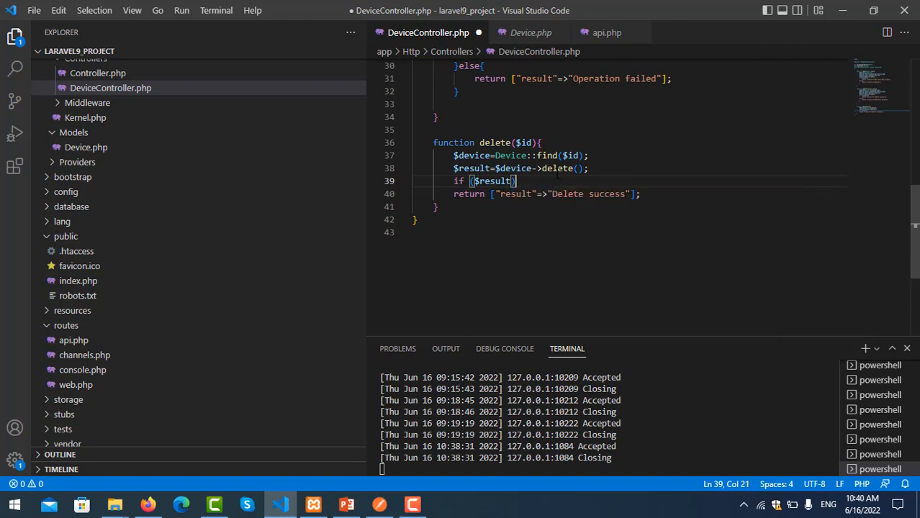
pyautogui.write('{')
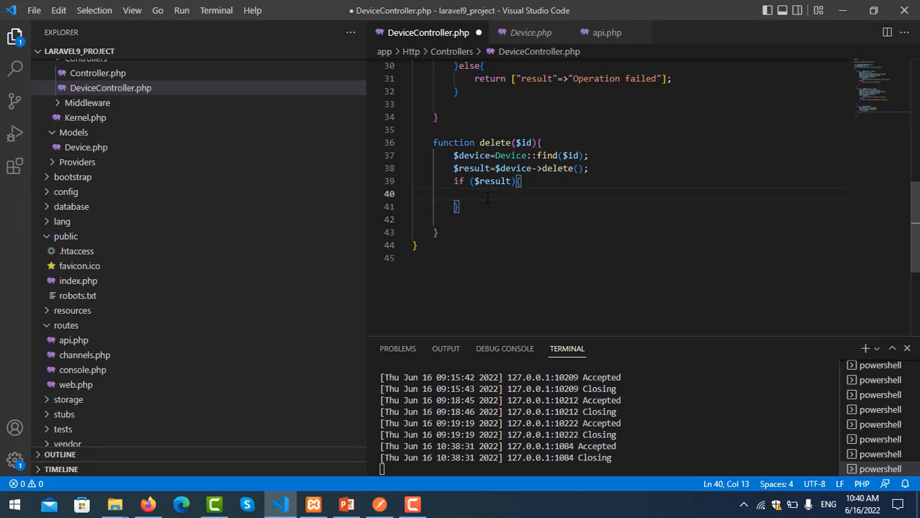
pyautogui.write('return ["result"=>"Delete success"];')
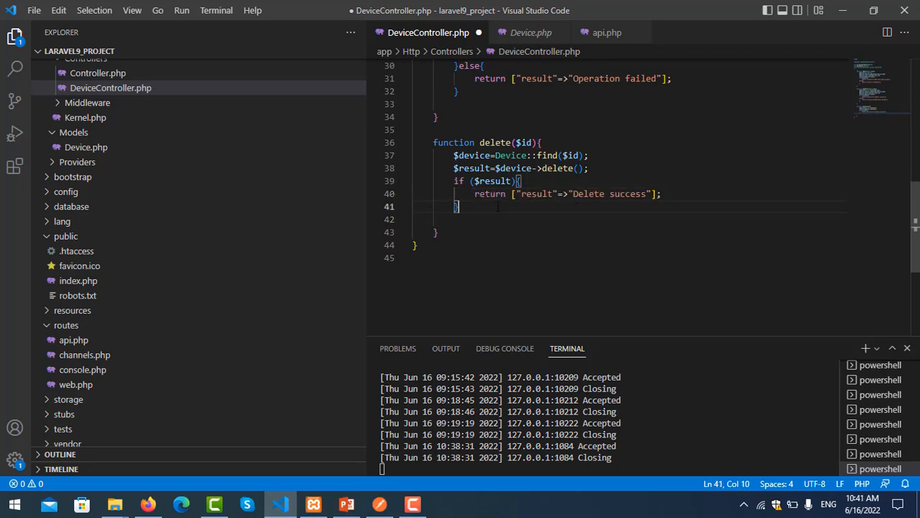
pyautogui.write('else{')
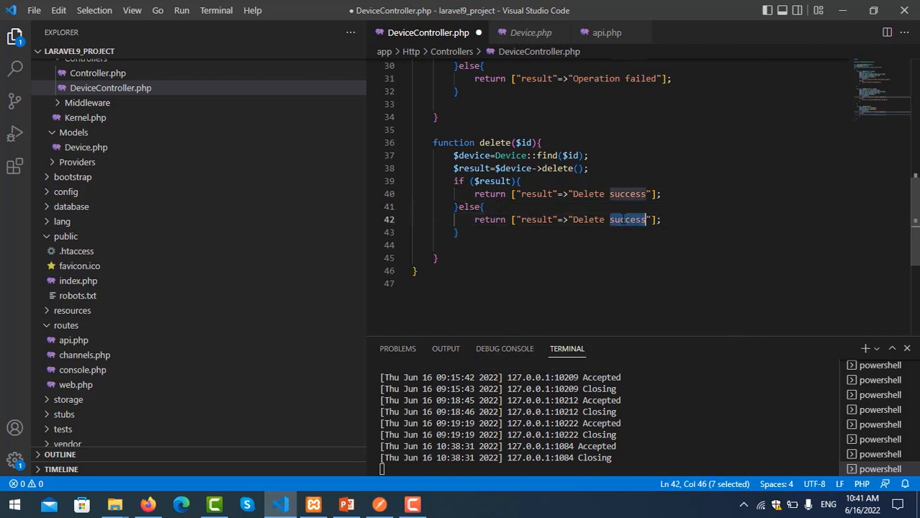
pyautogui.press('Delete')
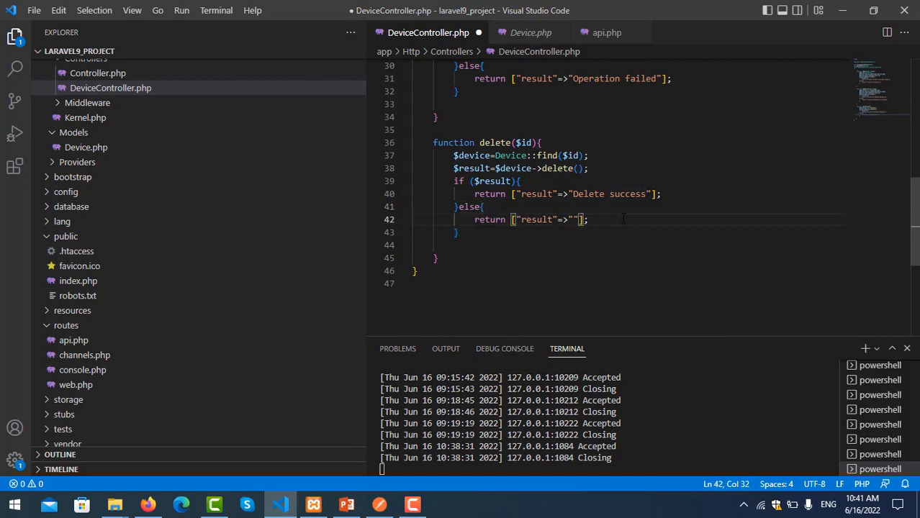
pyautogui.write('Operation fail')
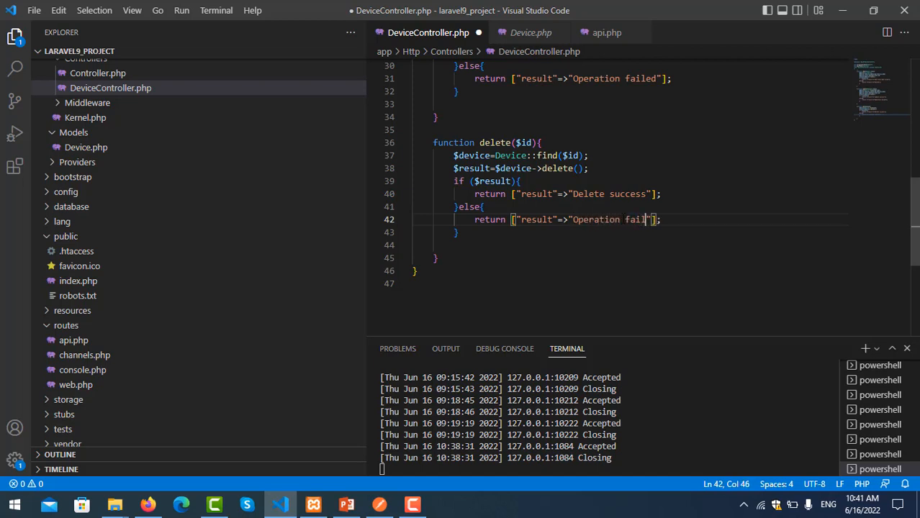
pyautogui.write('ed')
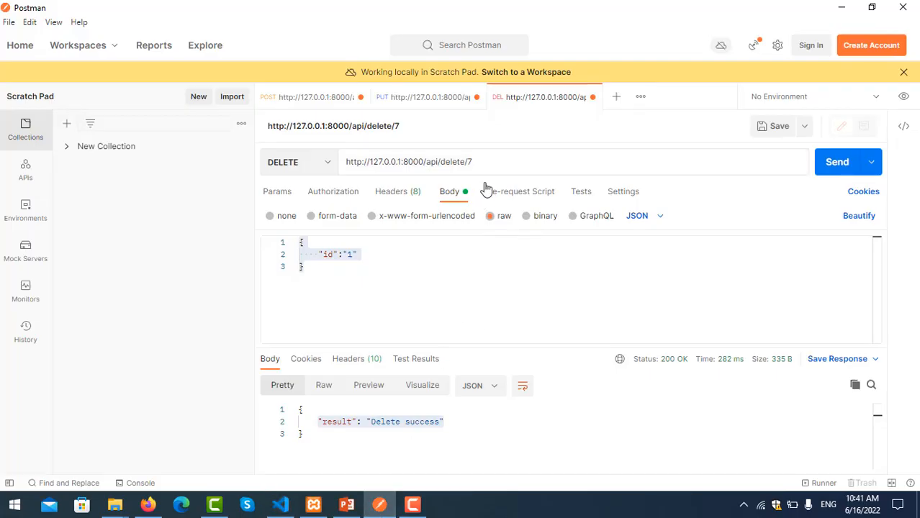
# Step: Edit the URL id to target /api/delete/7 and send the DELETE request, getting Delete success
pyautogui.click(475, 161)
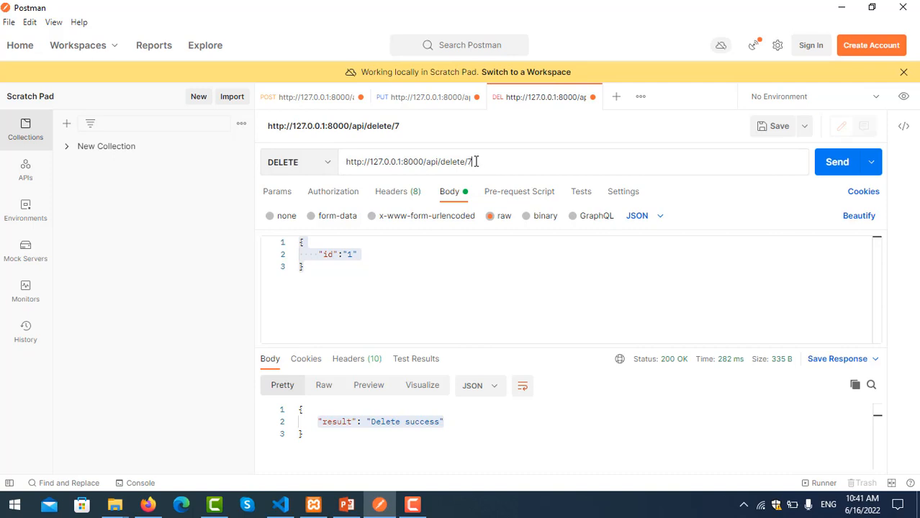
pyautogui.doubleClick(473, 162)
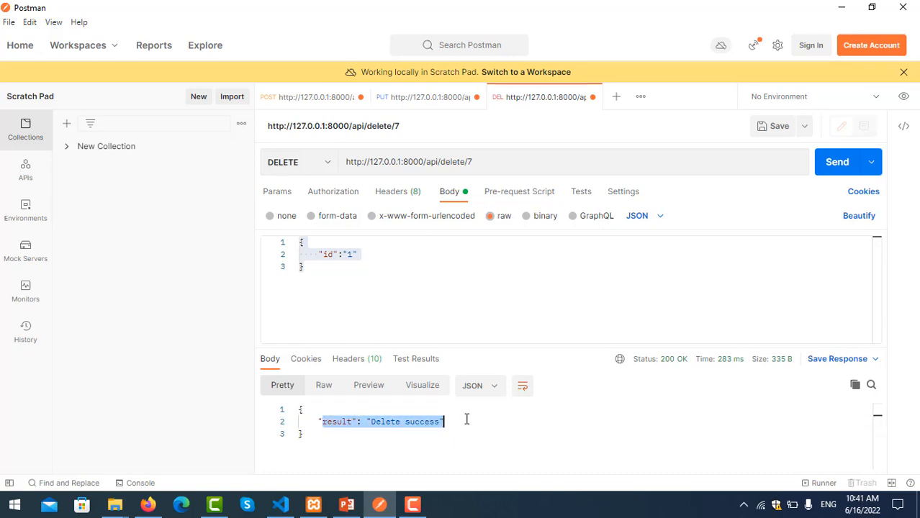
pyautogui.click(150, 504)
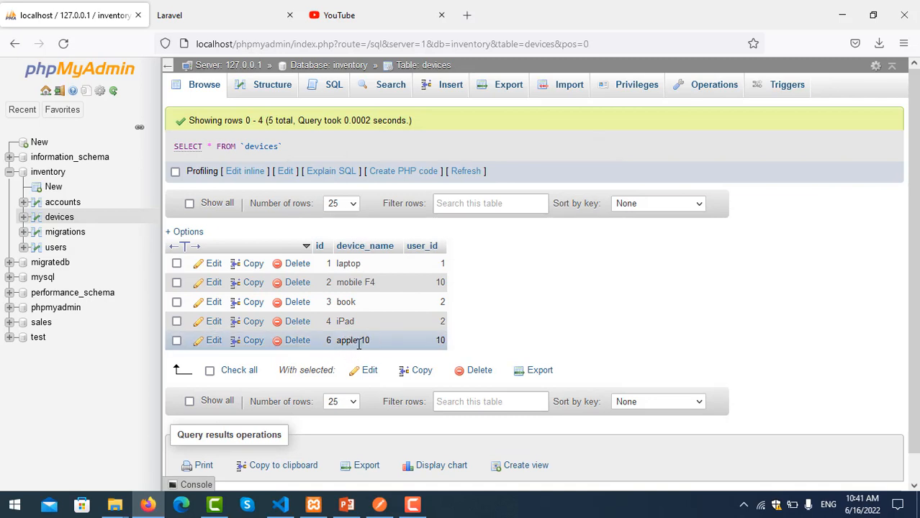
pyautogui.moveTo(409, 342)
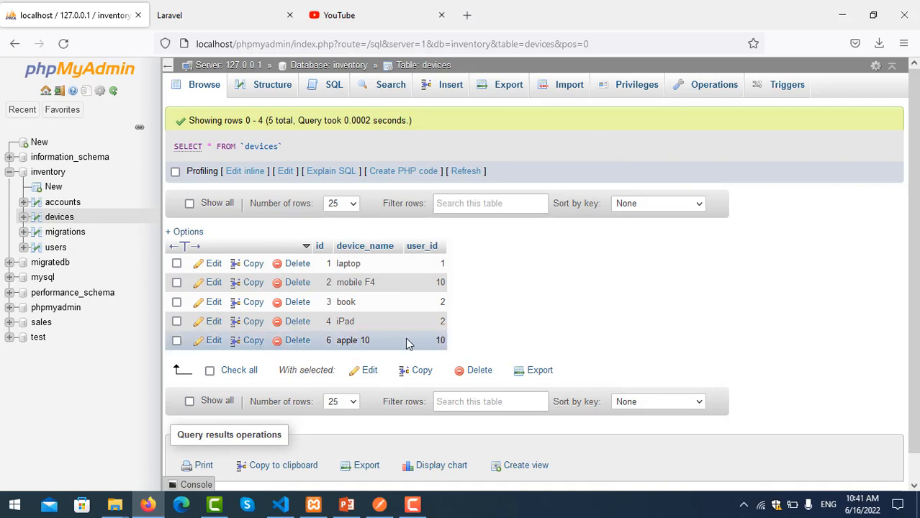
pyautogui.moveTo(326, 309)
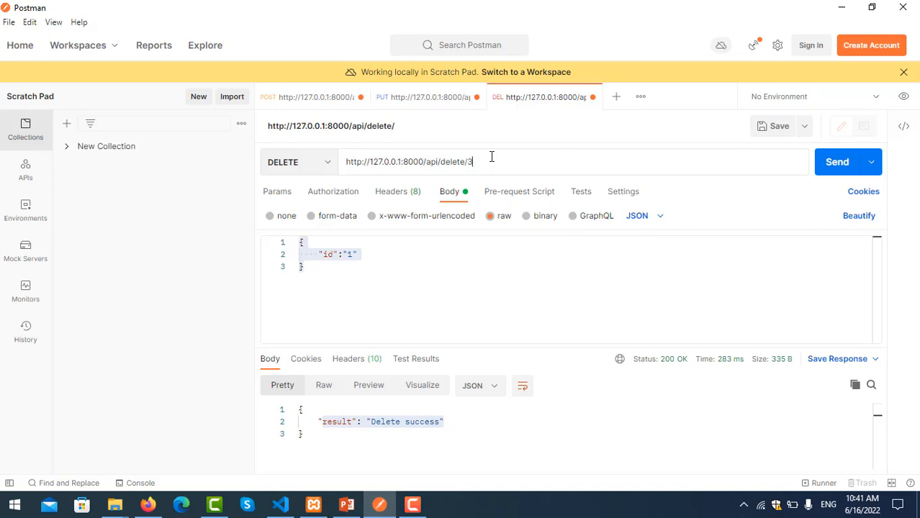
pyautogui.click(838, 162)
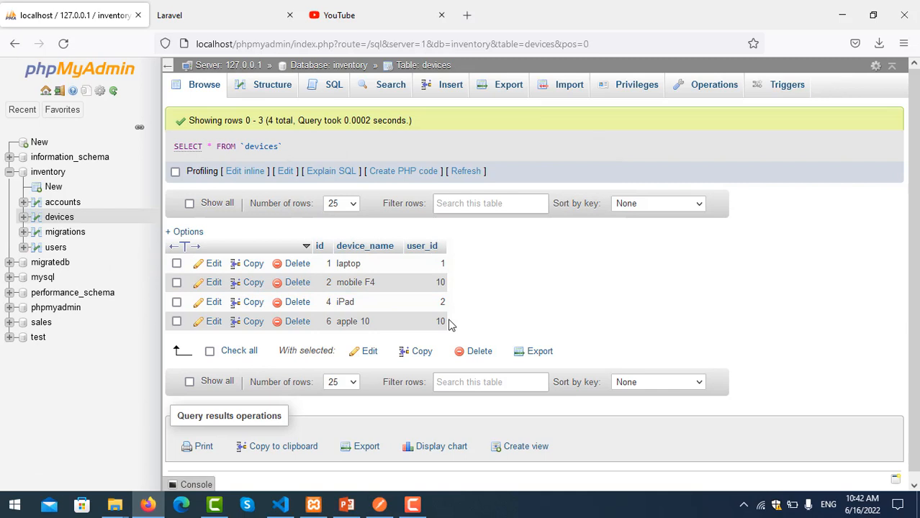
pyautogui.moveTo(509, 314)
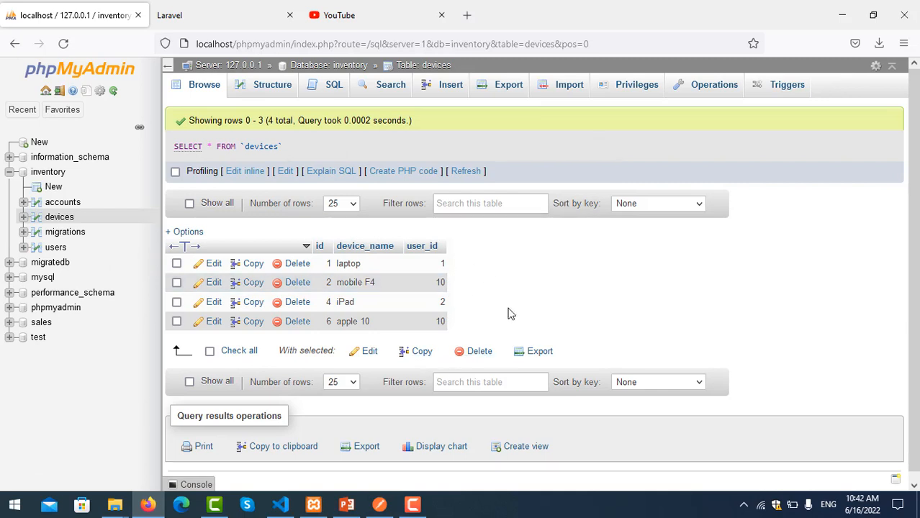
pyautogui.moveTo(466, 291)
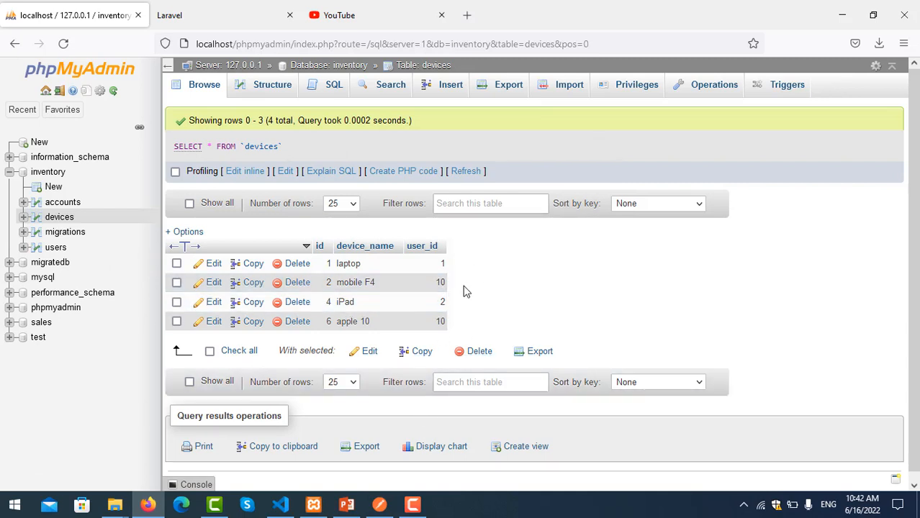
pyautogui.moveTo(495, 308)
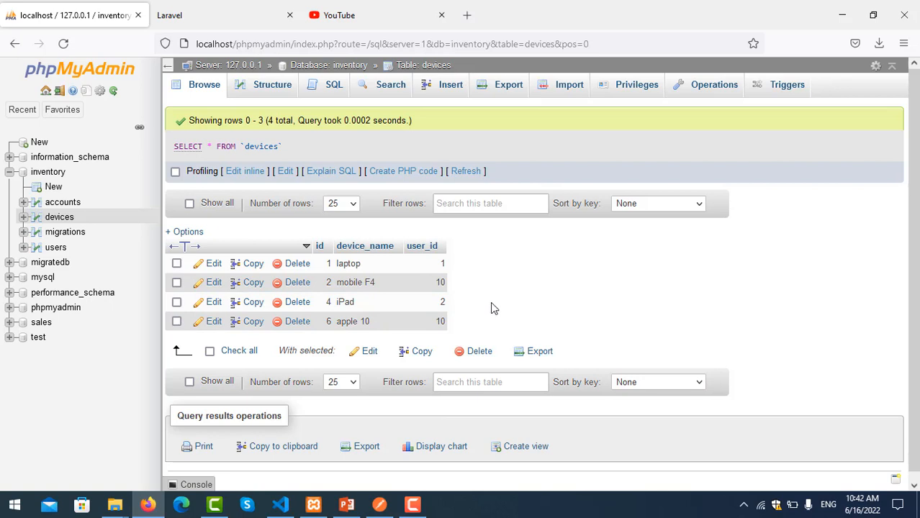
pyautogui.moveTo(501, 297)
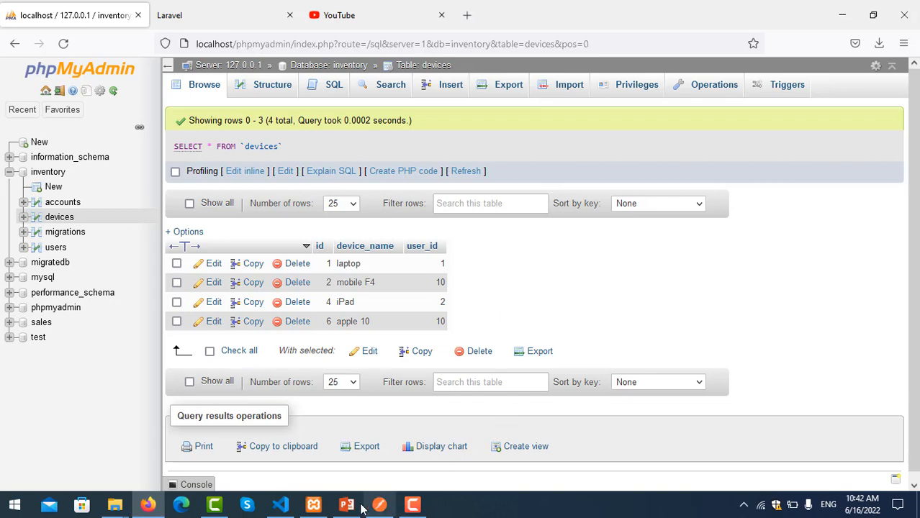
# Step: Switch to the PowerPoint slide show titled "API with Delete Method"
pyautogui.click(347, 504)
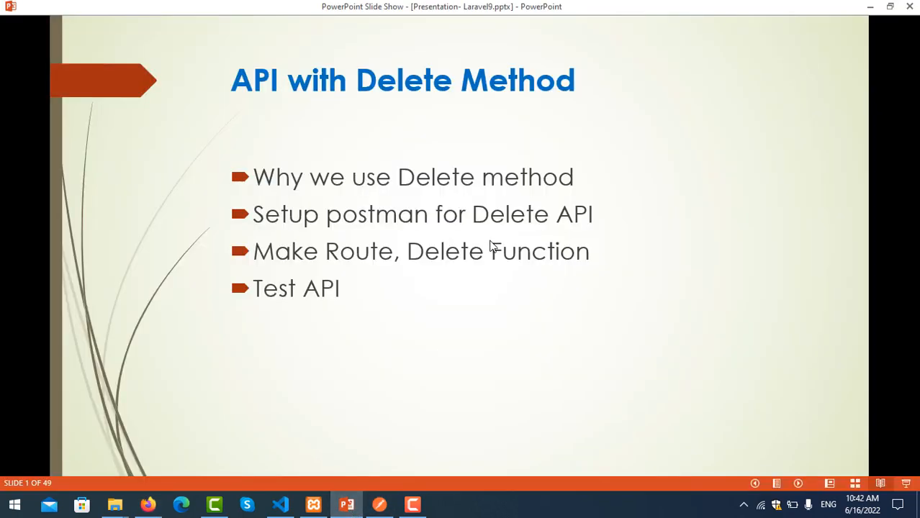